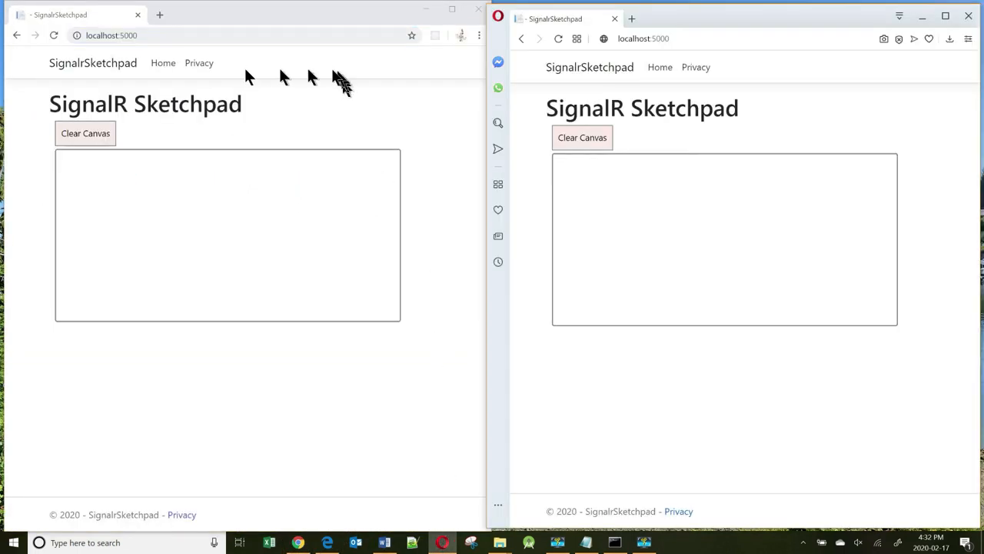
mouse_move(246, 238)
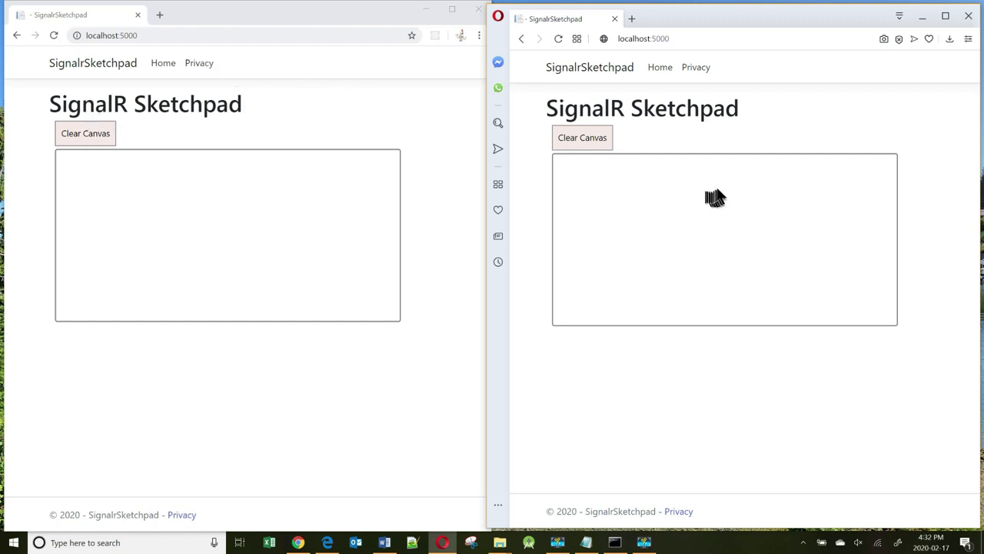
mouse_move(723, 193)
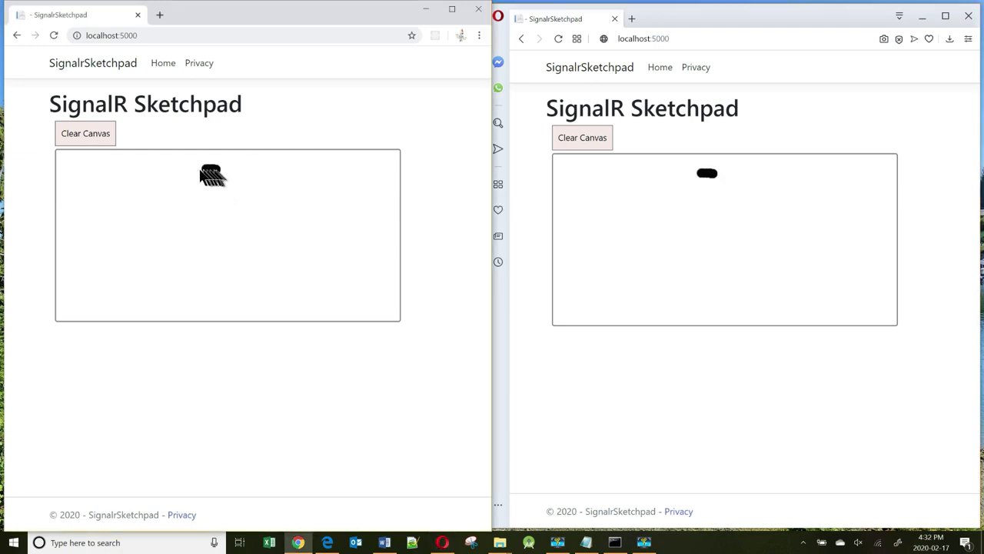
- Draw a stroke on the Chrome sketchpad canvas and watch it mirrored in Opera
drag(219, 169, 231, 288)
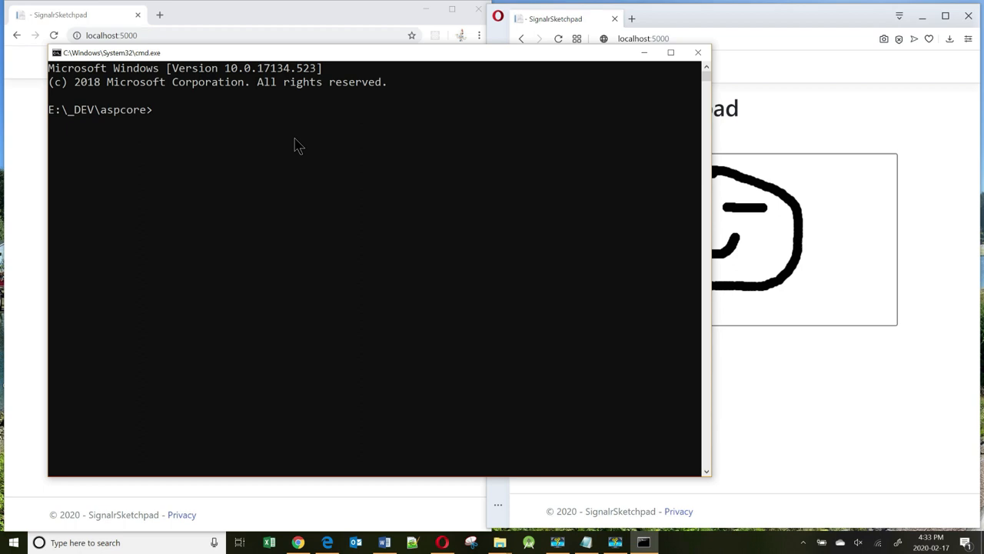
- Create the SignalrSketchpad folder with mkdir and change into it
text(mkd)
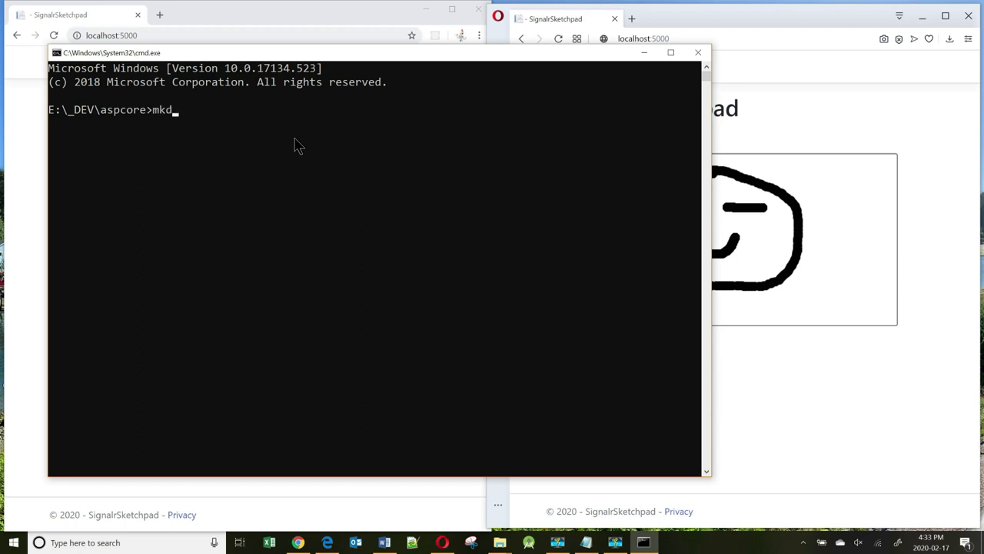
text(ir)
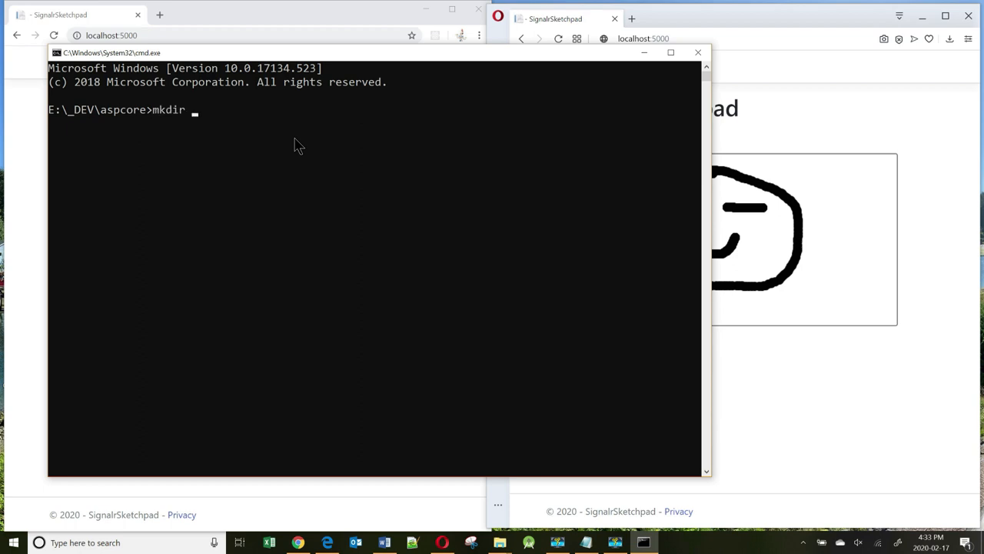
text(Sign)
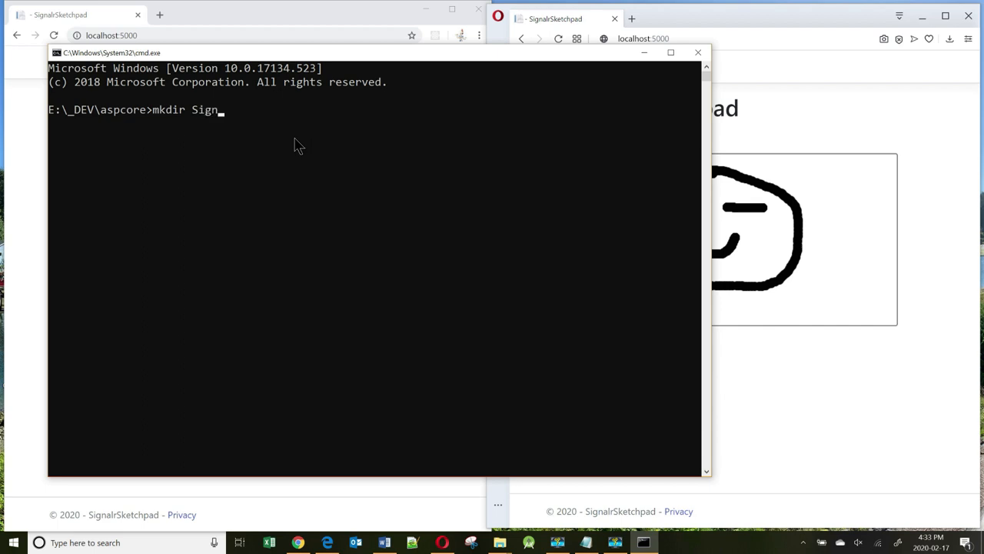
text(alrSketchpad)
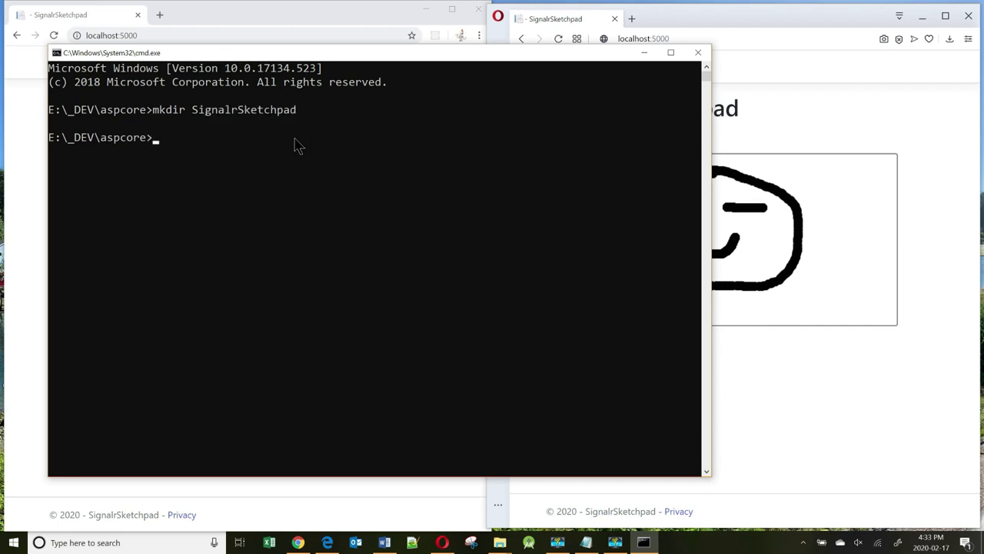
text(cd SignalrSketchpa)
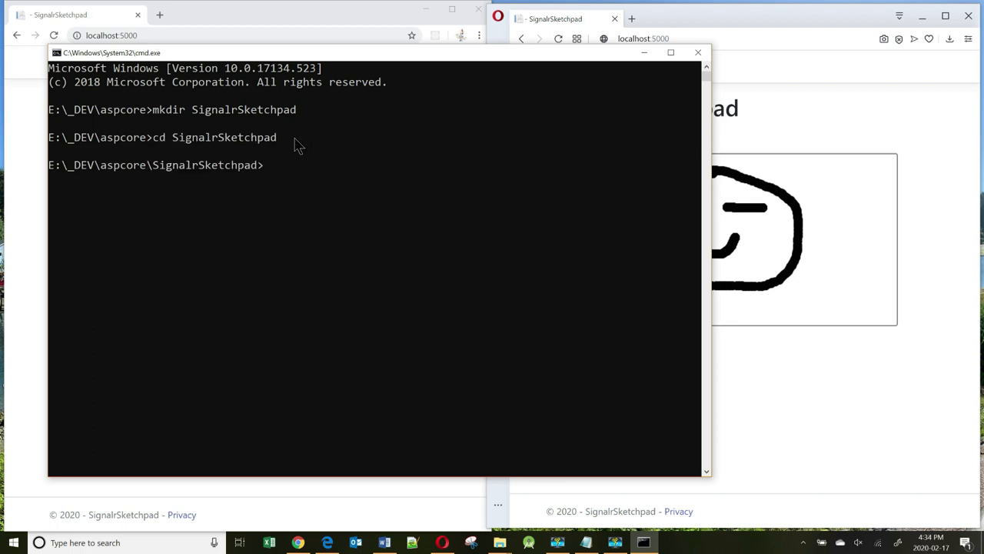
- Generate an ASP.NET Core web app using dotnet new webapp --no-https
text(dot)
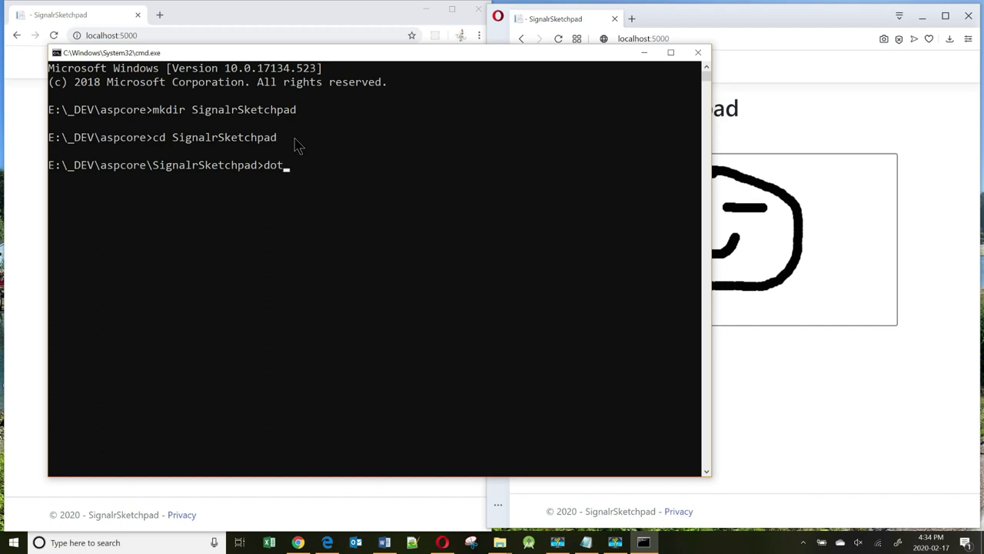
text(net new we)
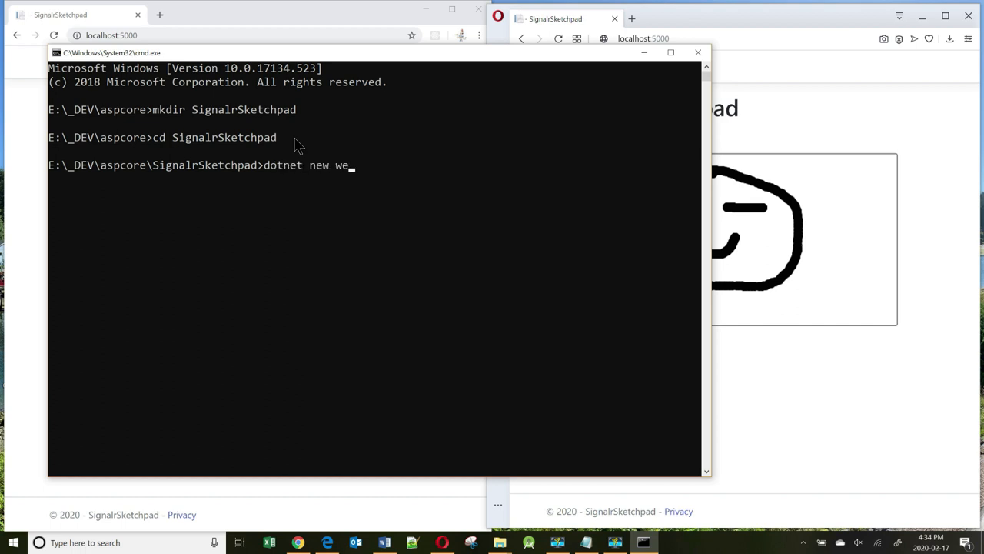
text(bapp --no)
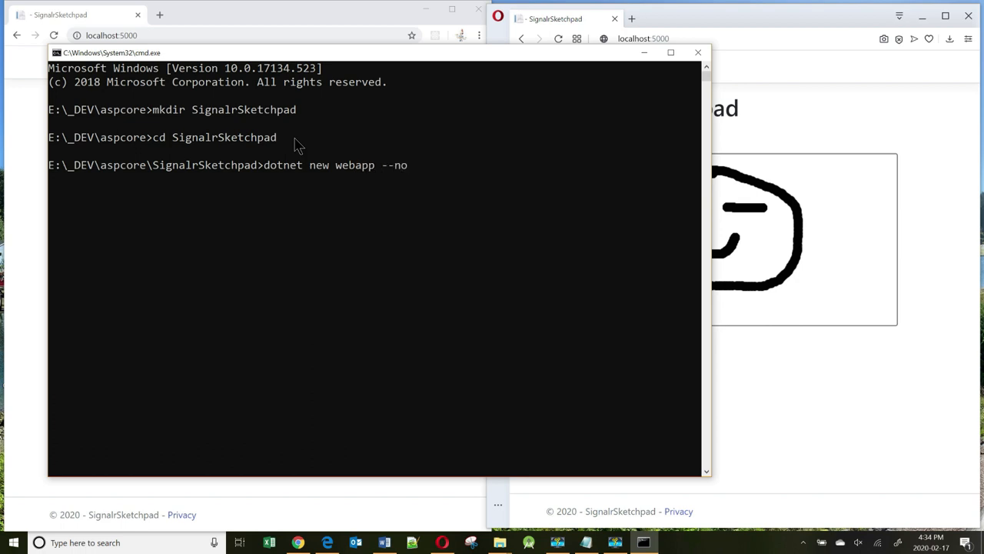
text(-https)
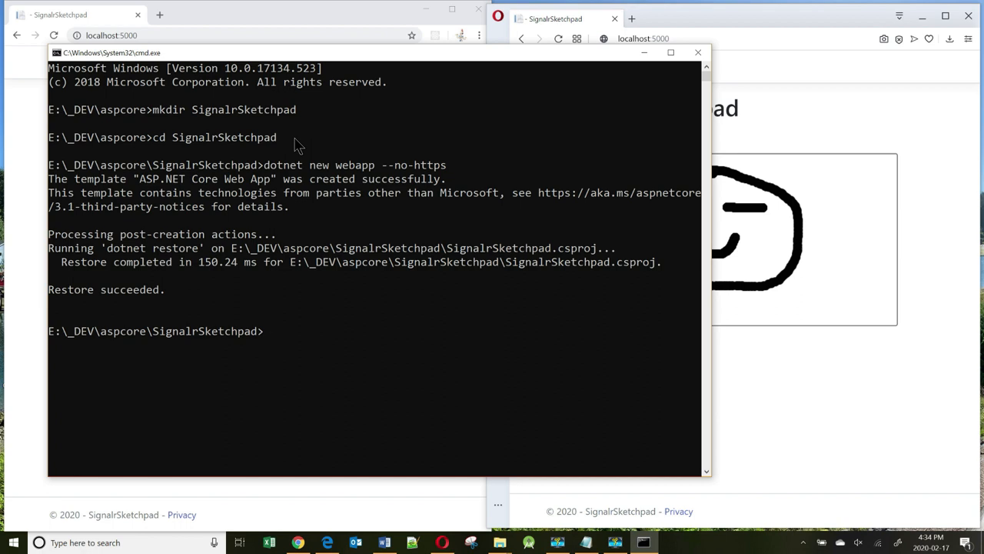
text(dotnet)
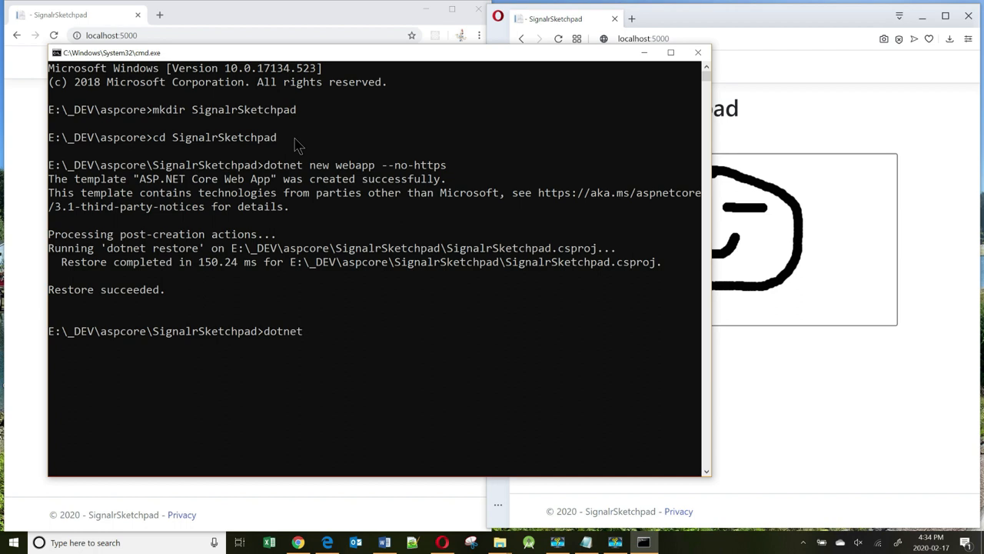
- Run dotnet --list-sdks, then globally install Microsoft.Web.LibraryManager.Cli
text(--list-sdks)
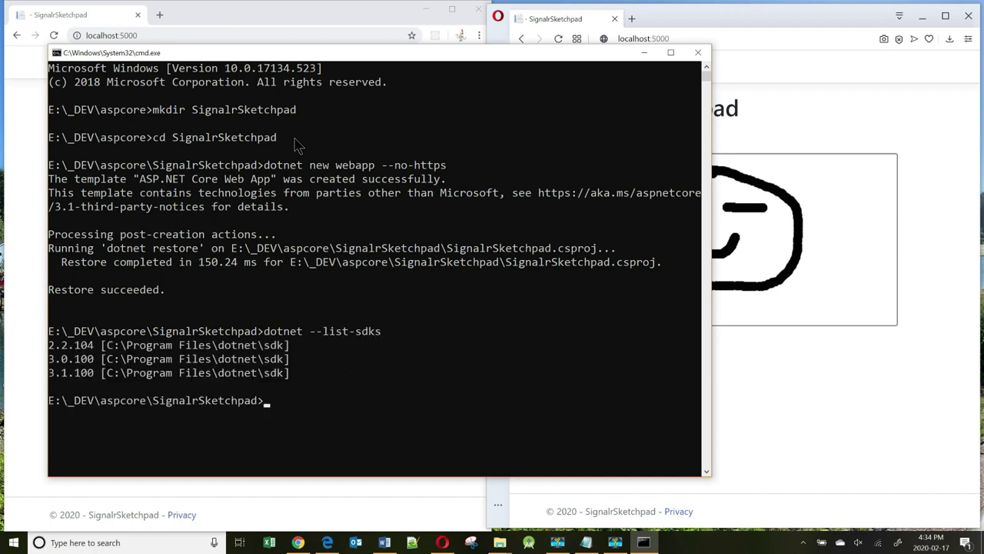
mouse_move(62, 384)
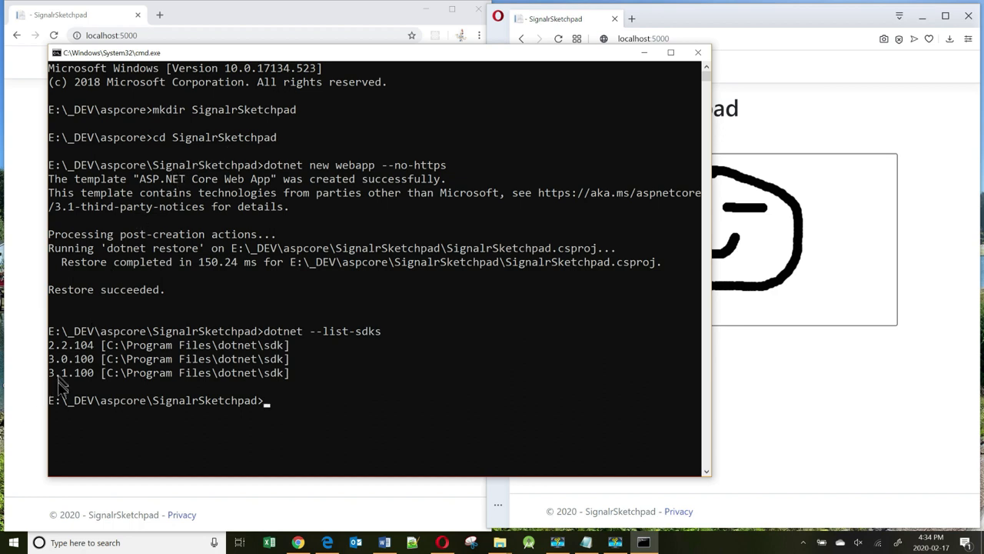
mouse_move(488, 391)
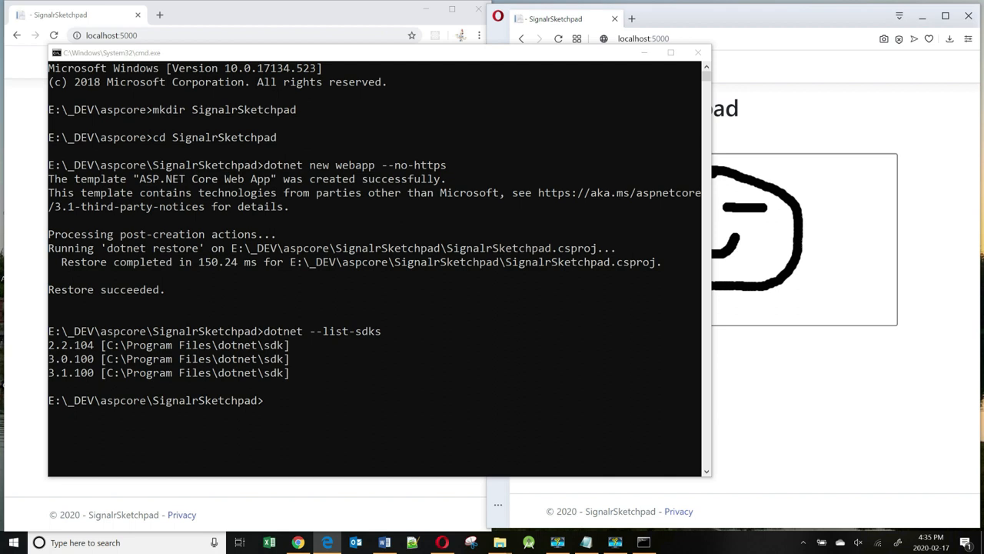
mouse_move(281, 405)
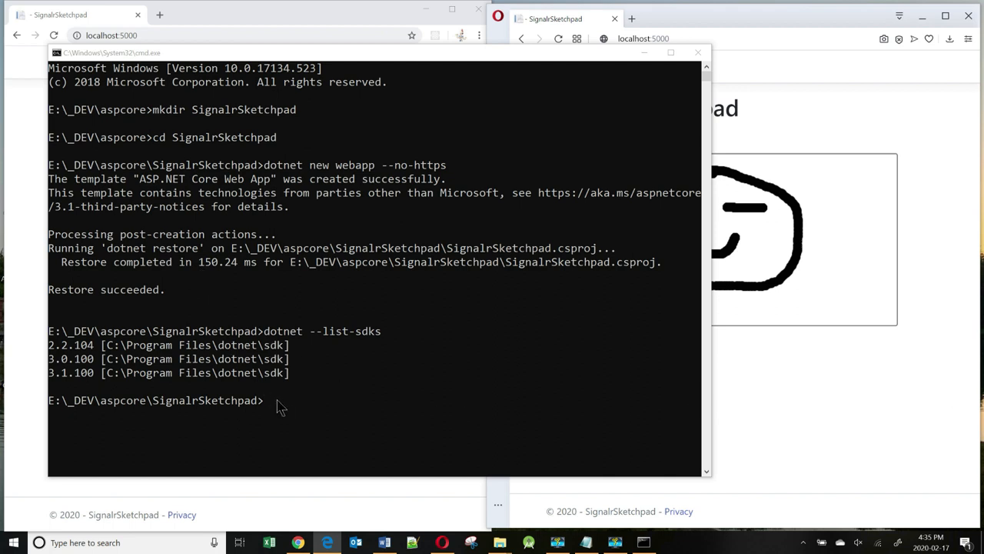
text(dotnet tool install -g Microsoft.Web.LibraryManager.Cli)
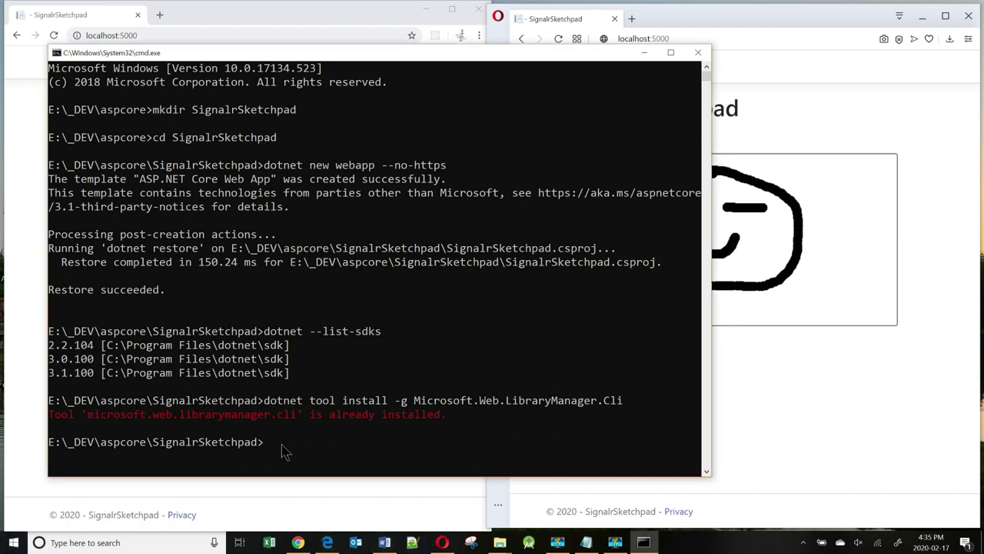
text(libman install @aspnet/signalr -p unpkg -d wwwroot/lib/signalr --files dist/browser/signalr.js --files dist/browser/signalr.min.js)
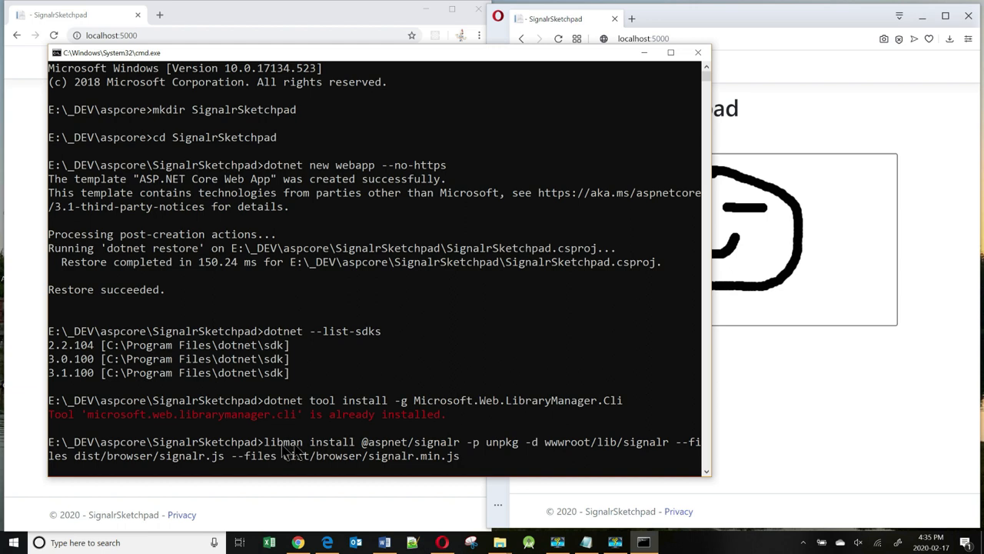
mouse_move(373, 454)
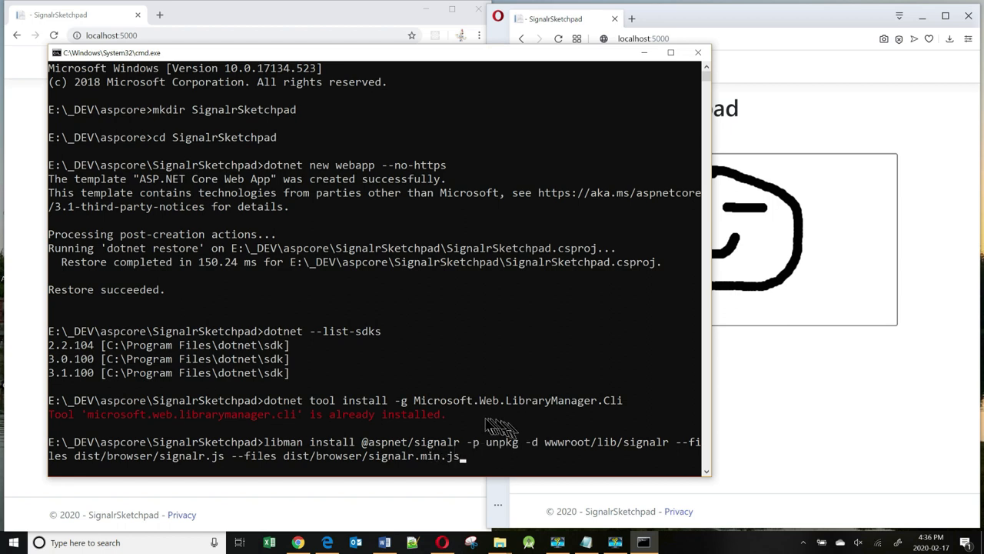
mouse_move(496, 453)
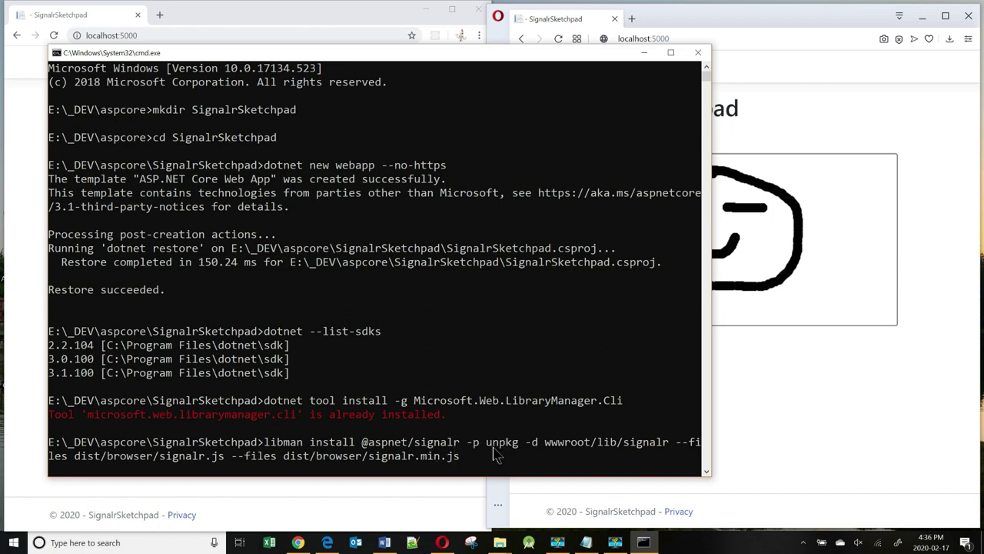
mouse_move(507, 454)
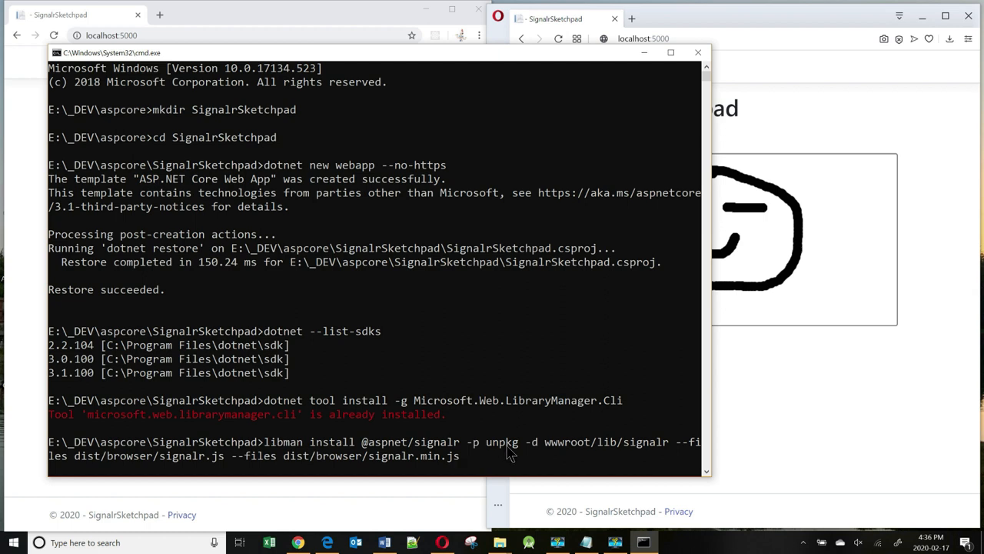
mouse_move(538, 449)
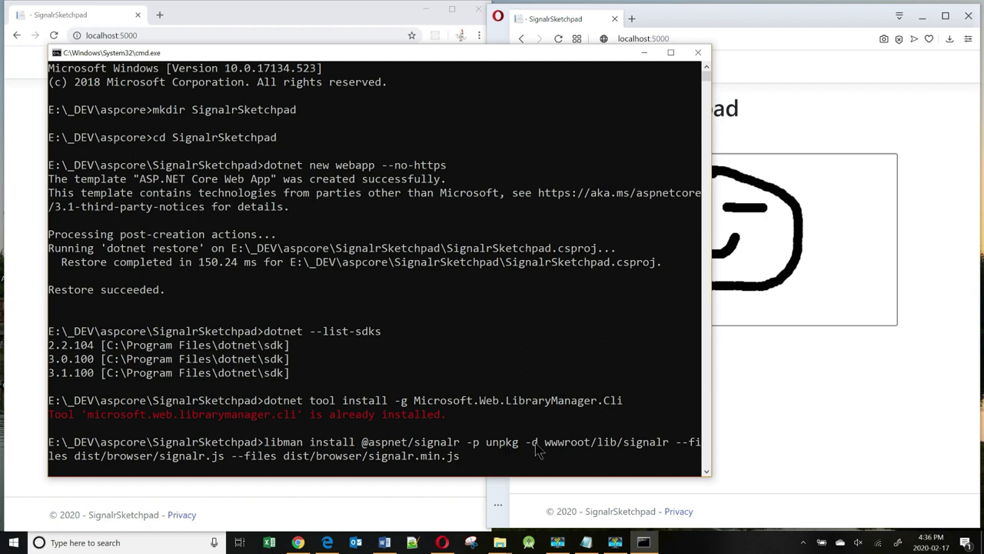
mouse_move(577, 452)
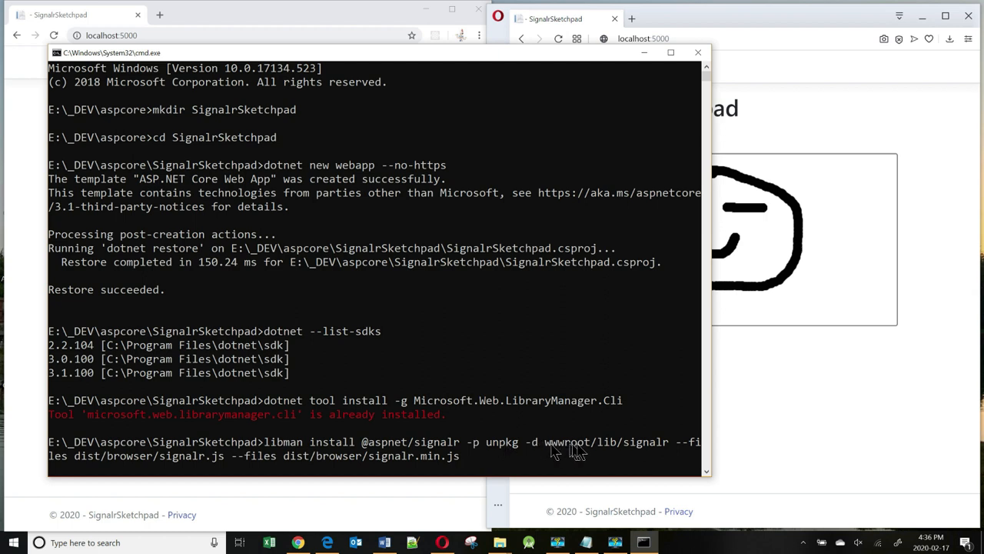
mouse_move(648, 451)
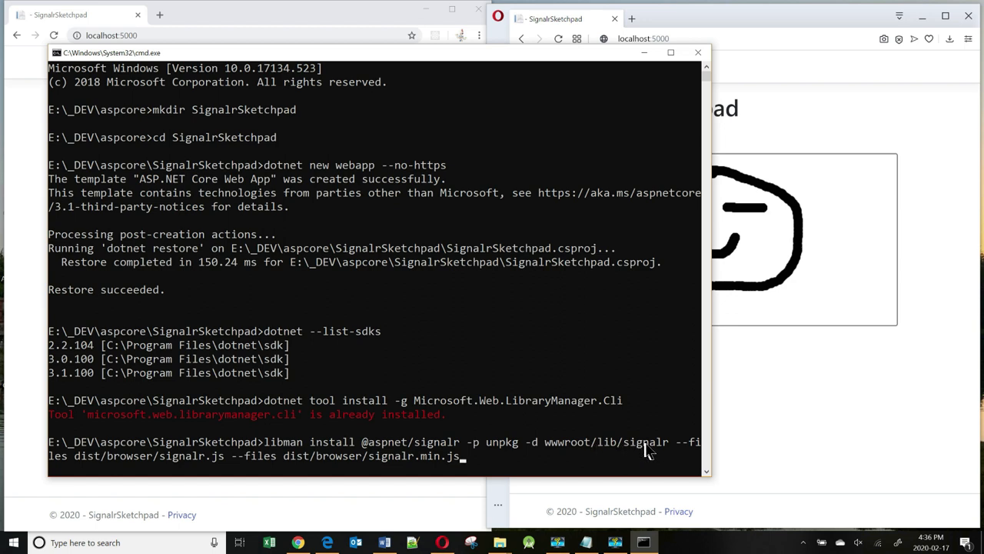
mouse_move(684, 450)
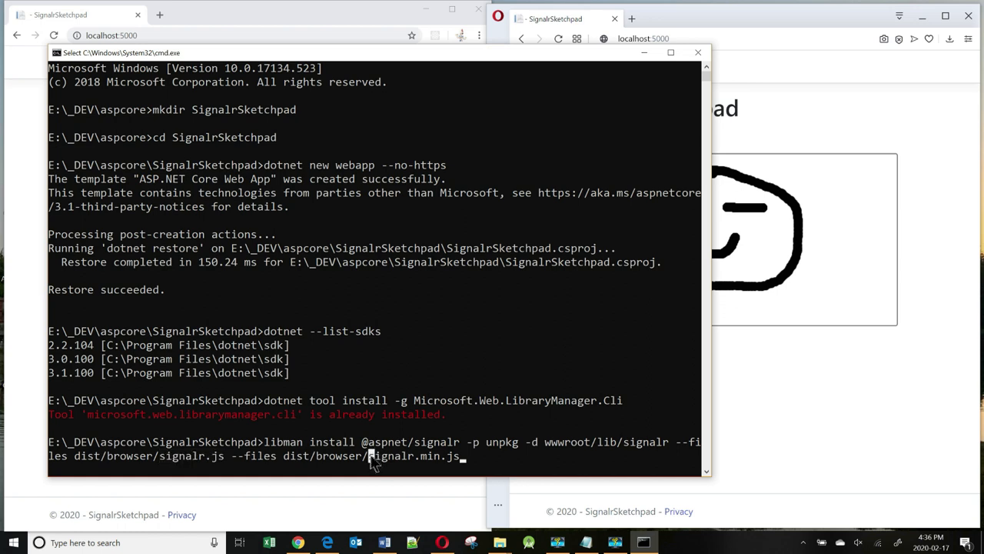
double_click(415, 455)
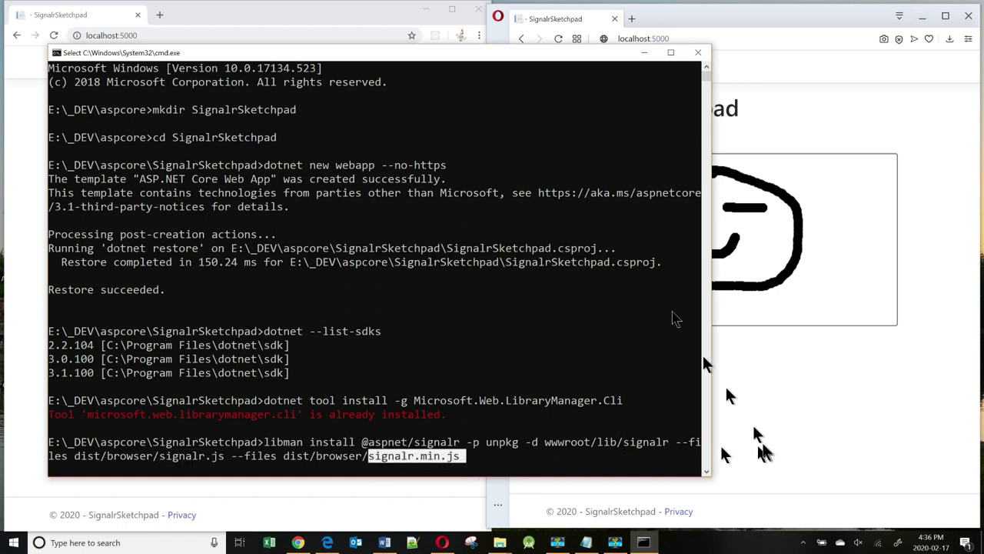
mouse_move(258, 458)
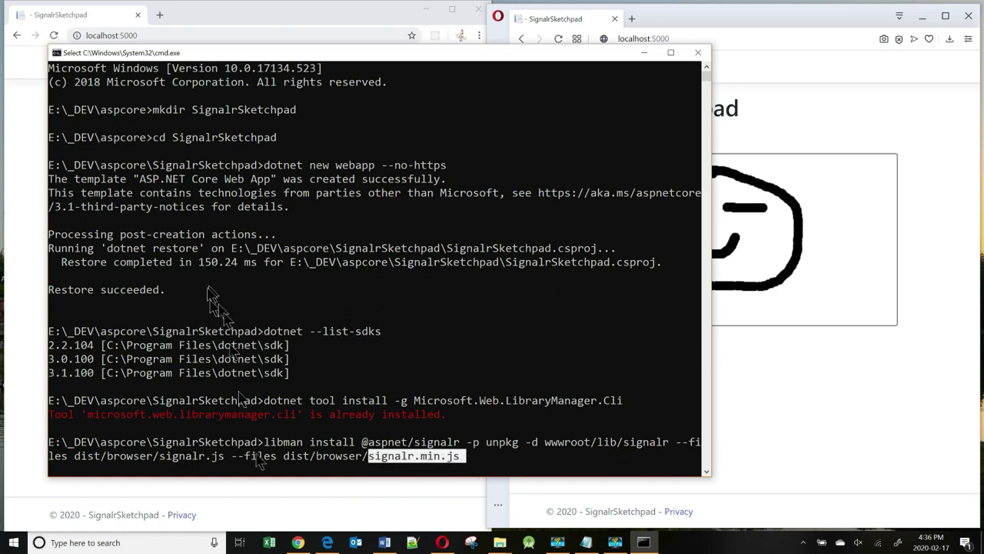
key(enter)
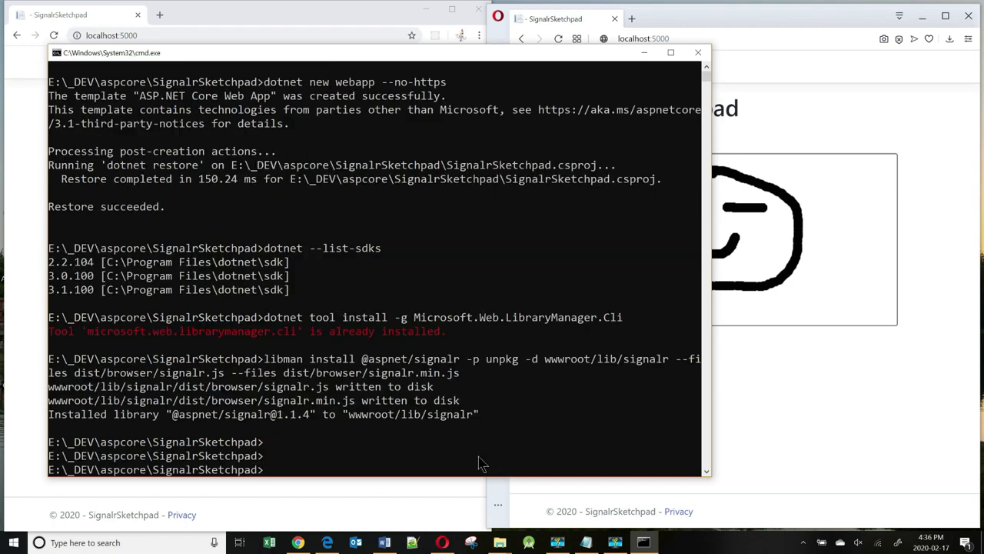
text(code)
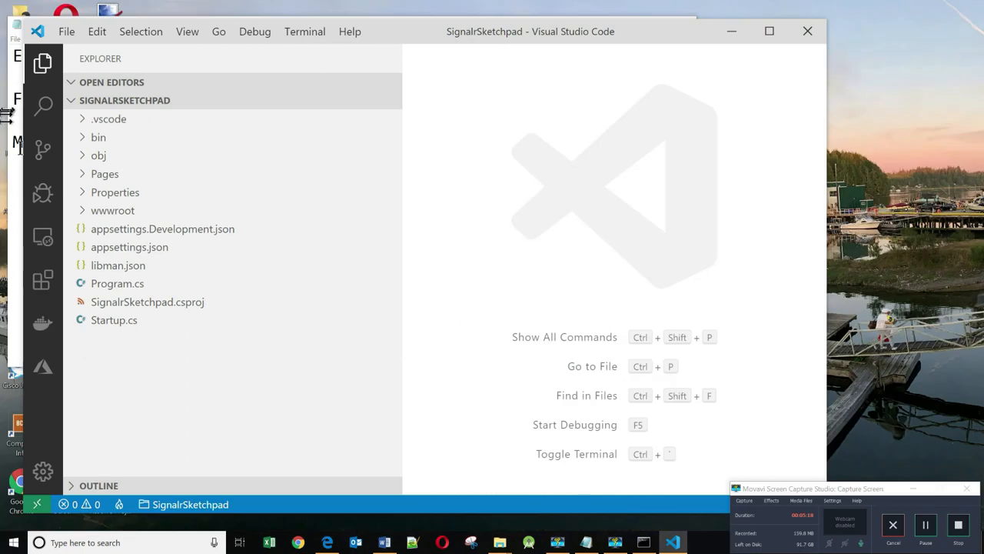
- Expand wwwroot/lib/signalr/dist/browser to confirm signalr.js and signalr.min.js, then collapse wwwroot
click(112, 210)
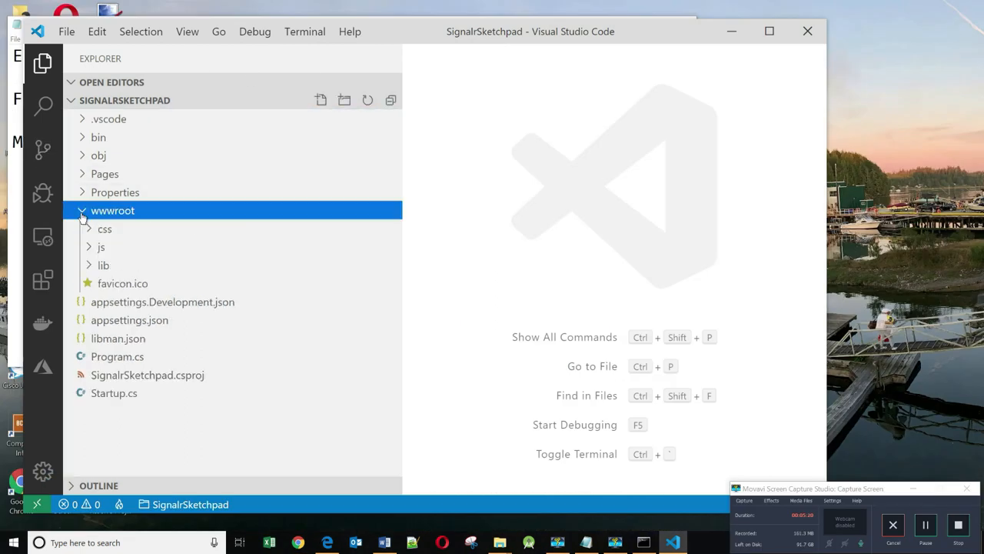
click(103, 265)
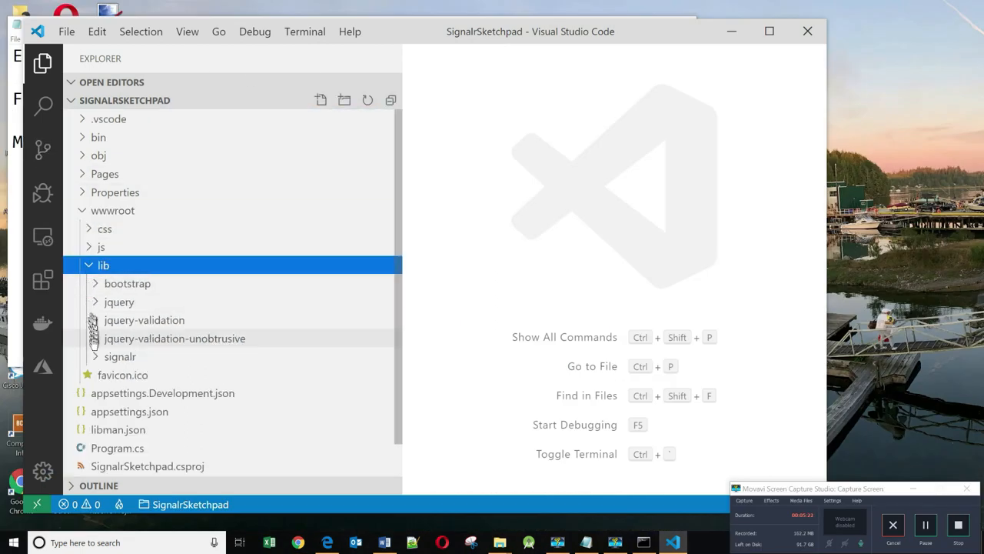
click(120, 356)
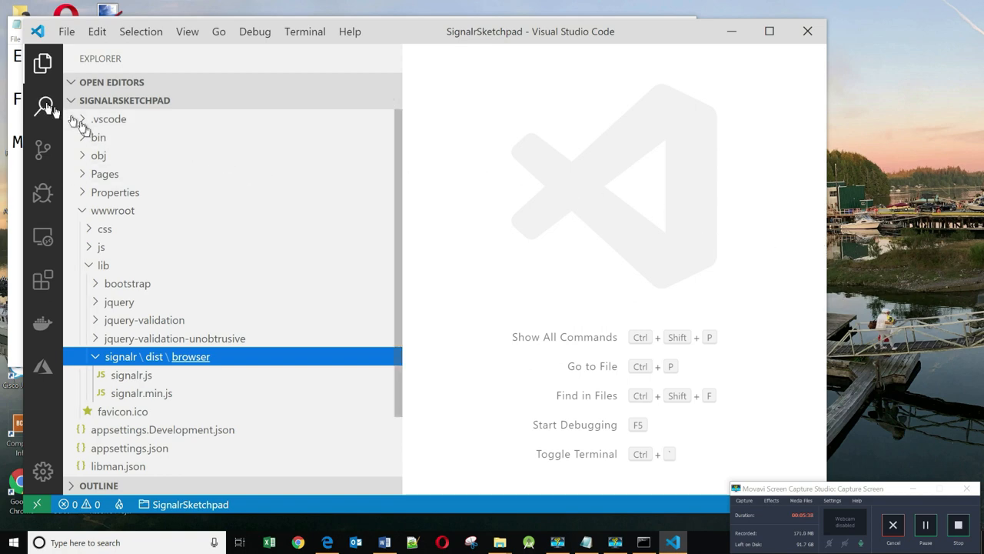
click(71, 100)
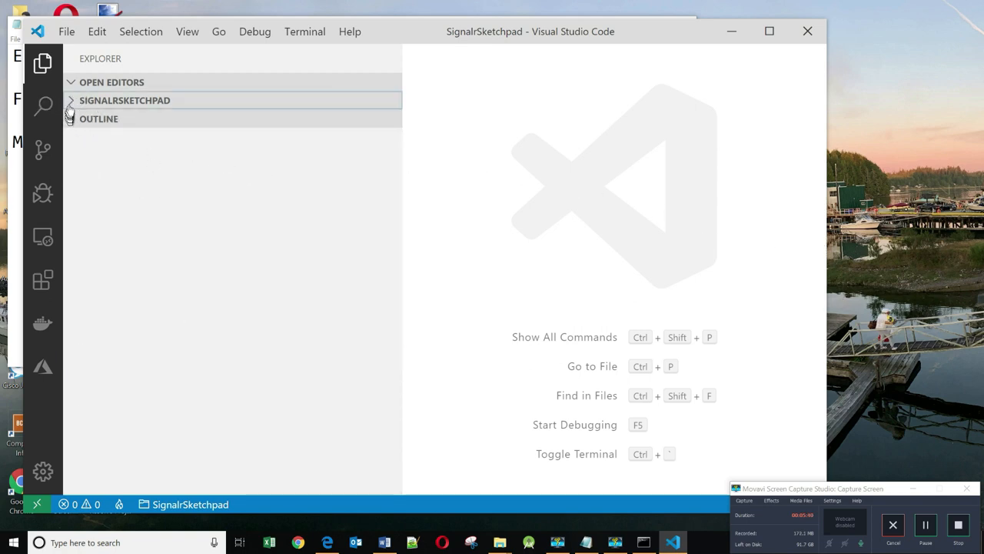
click(124, 100)
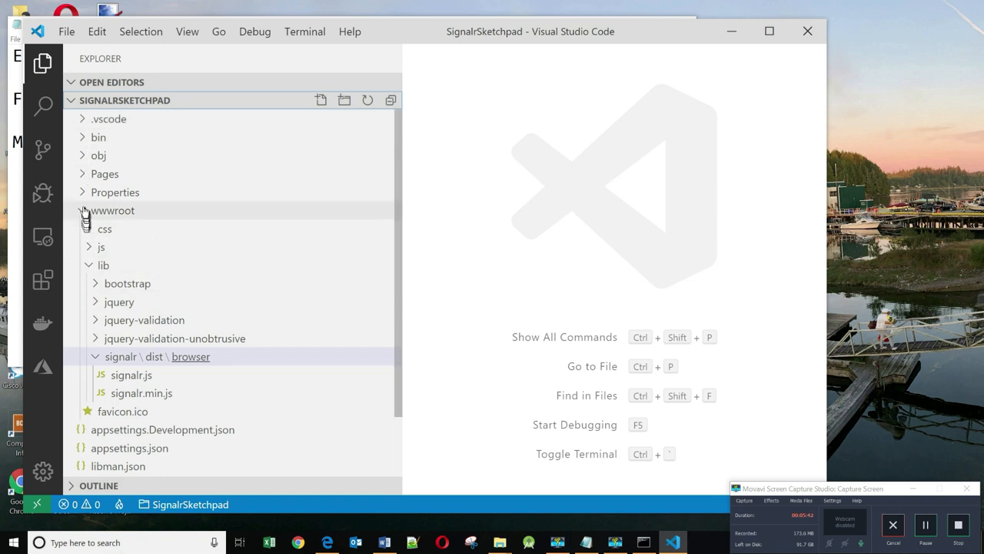
click(112, 209)
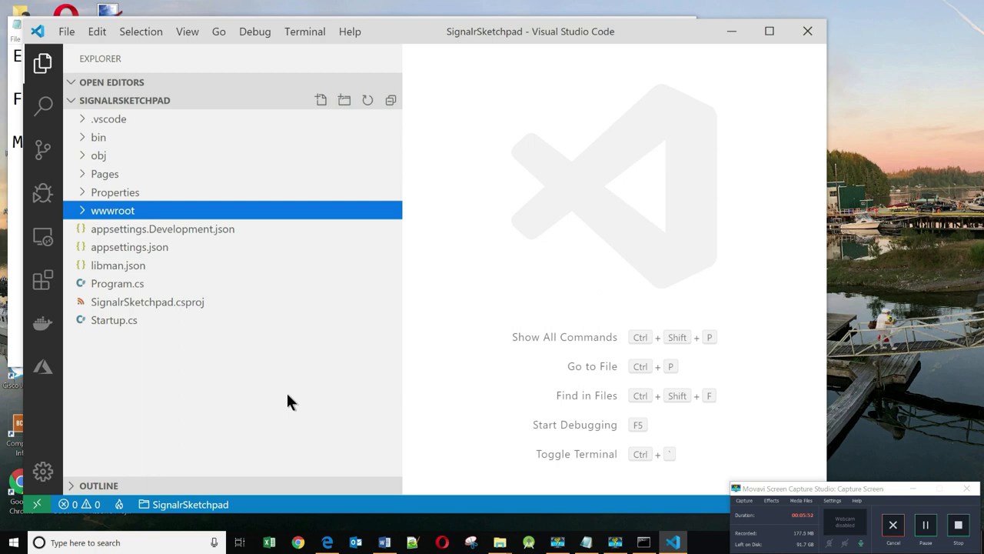
- Create a Hubs folder at the project root containing a DrawDotHub C# class
right_click(112, 210)
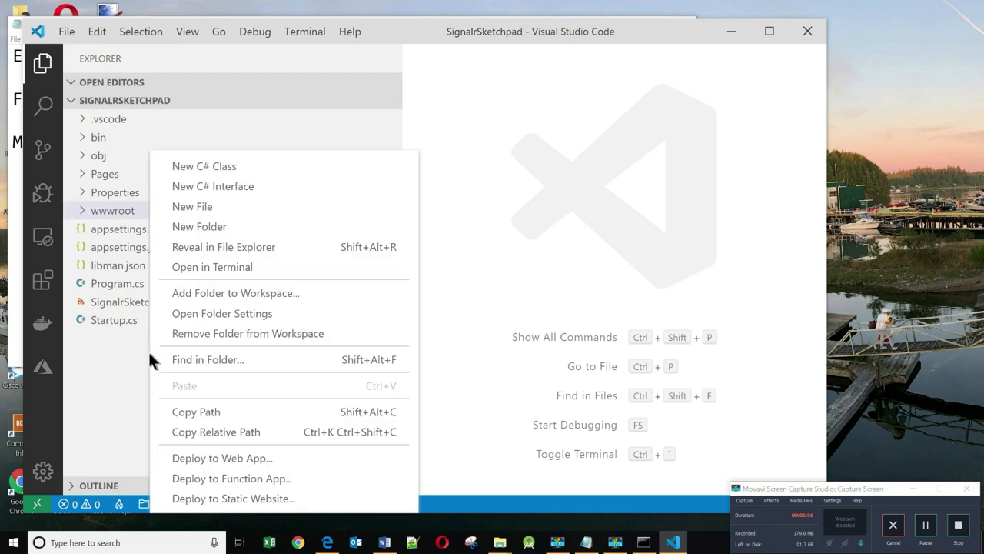
click(199, 226)
text(Hubs)
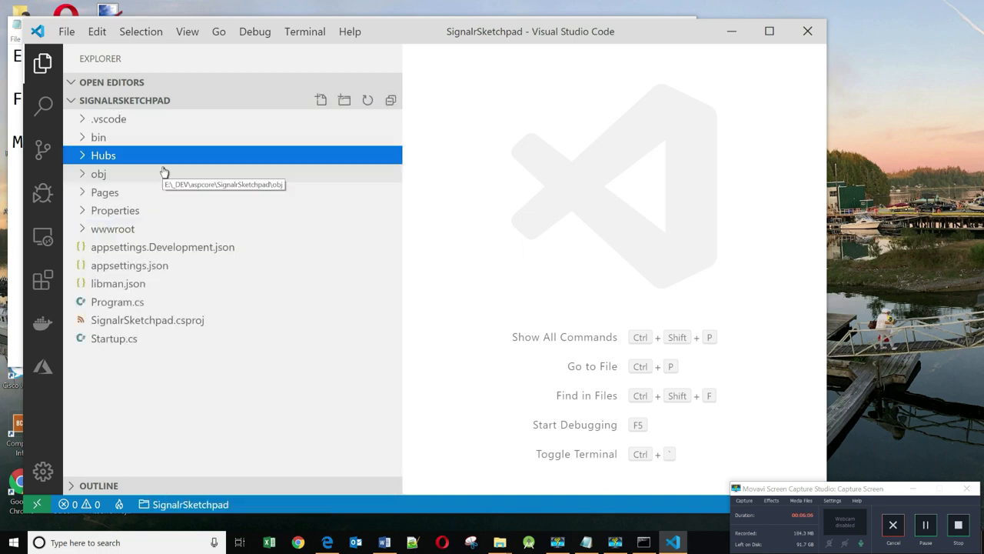
mouse_move(185, 155)
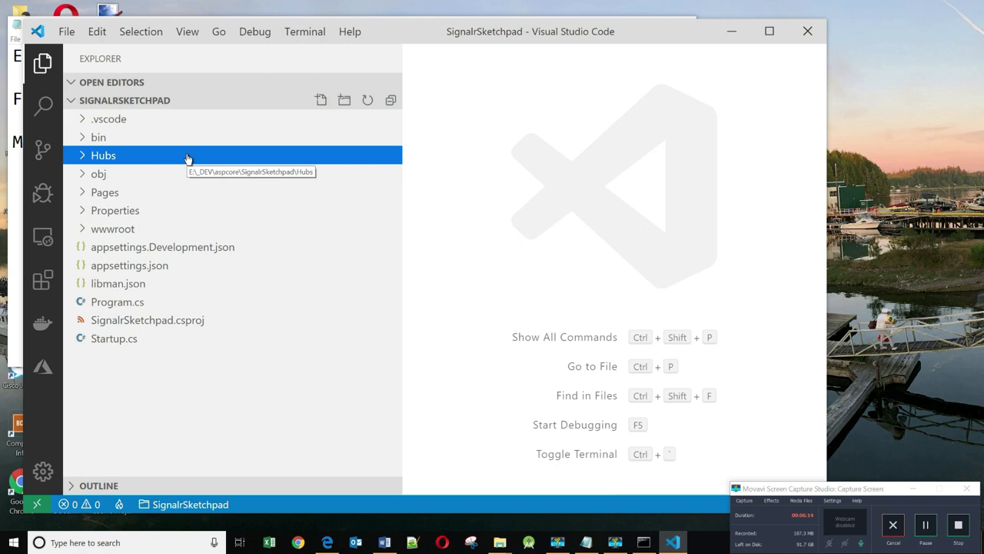
right_click(103, 155)
text(DrawDot)
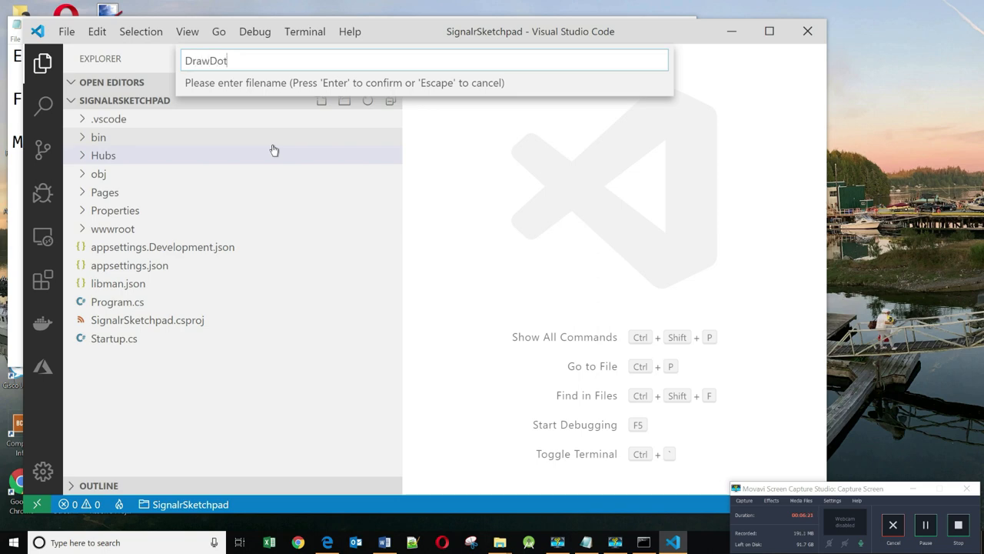
text(Hub)
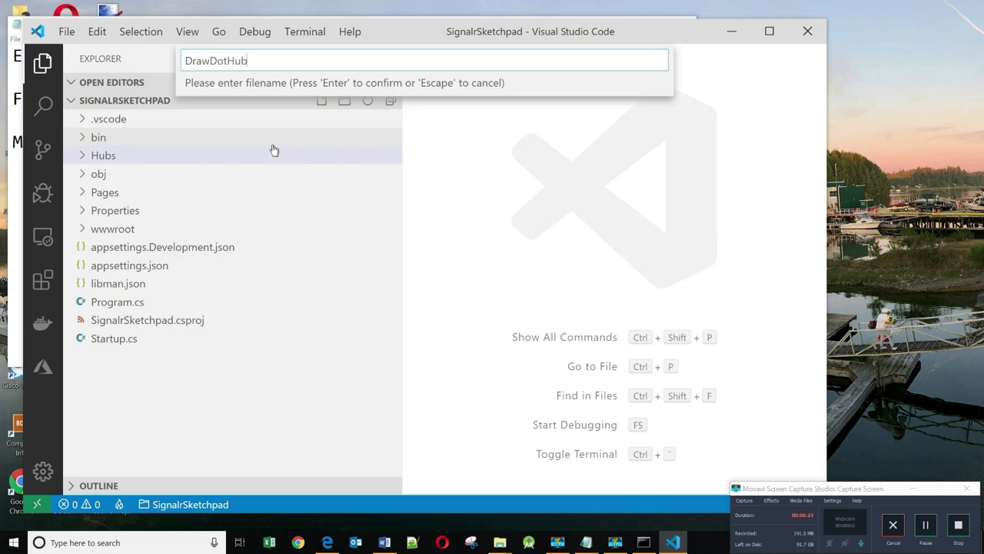
key(Enter)
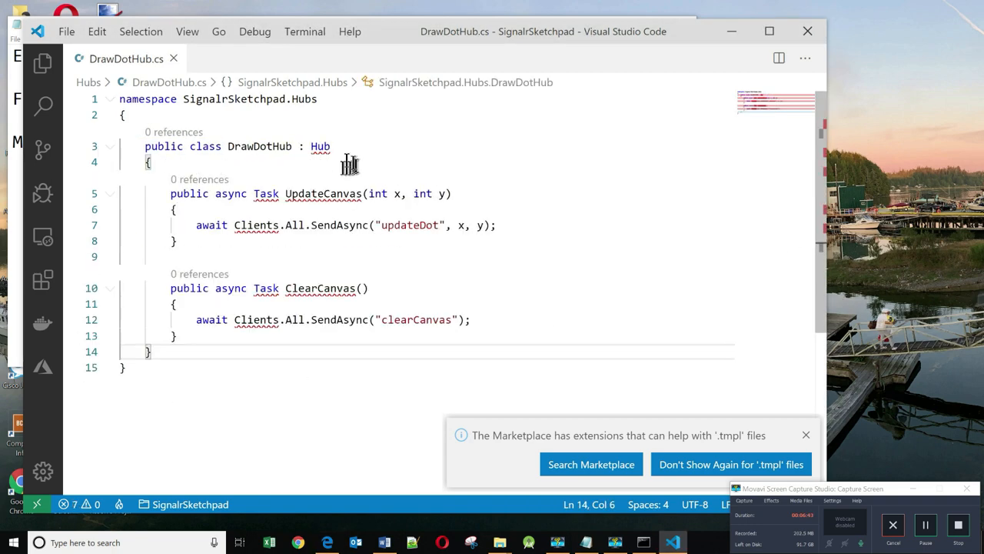
- Add async UpdateCanvas(x, y) and ClearCanvas methods plus SignalR and Tasks usings to DrawDotHub
double_click(259, 146)
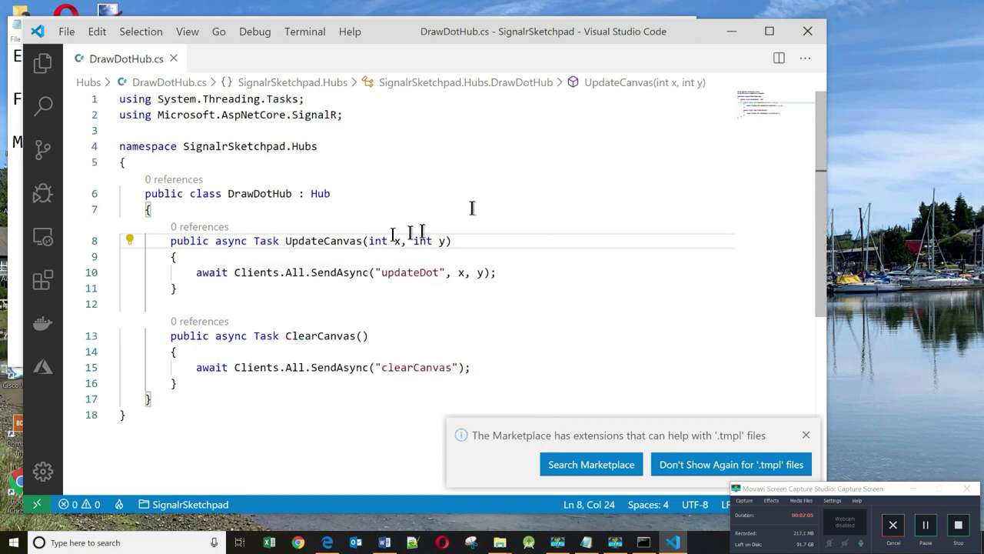
double_click(323, 241)
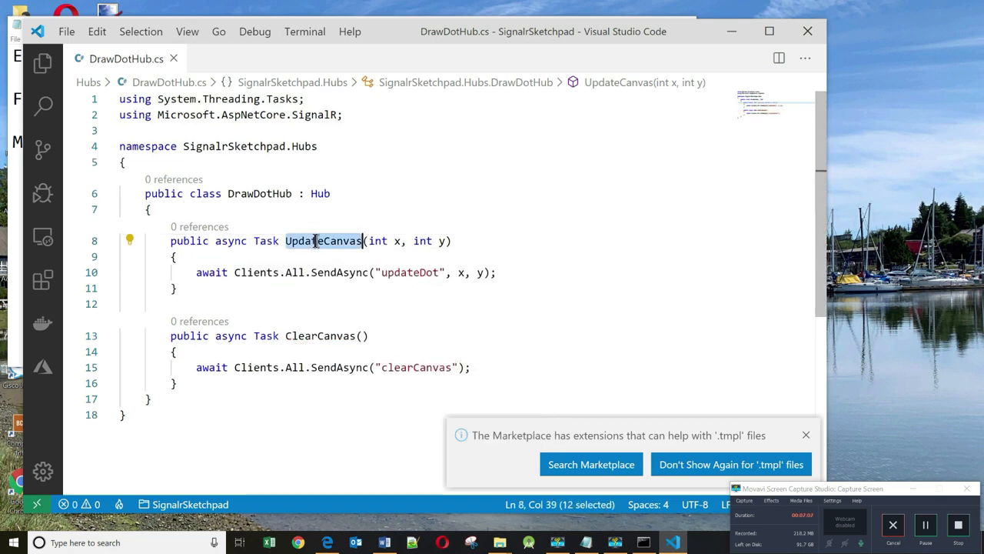
mouse_move(377, 240)
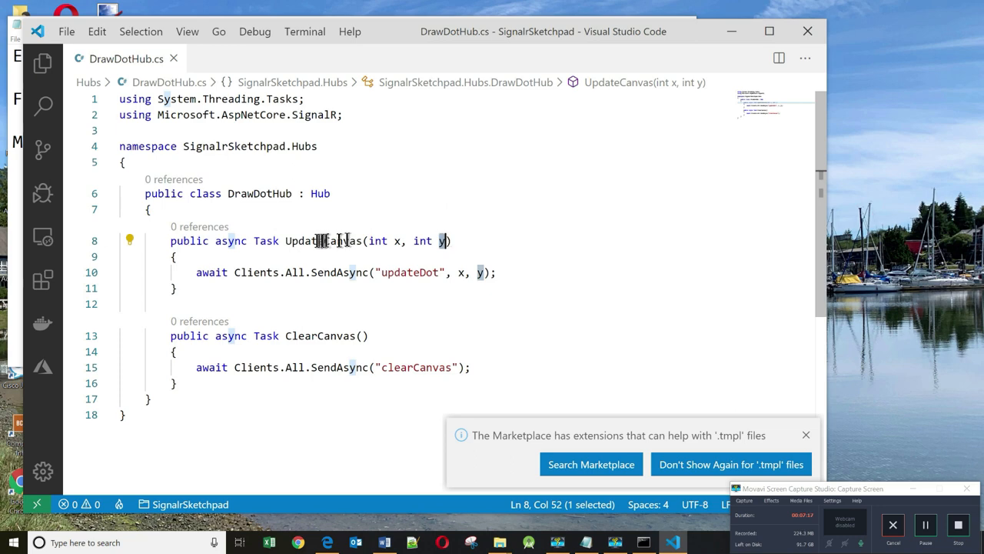
double_click(323, 241)
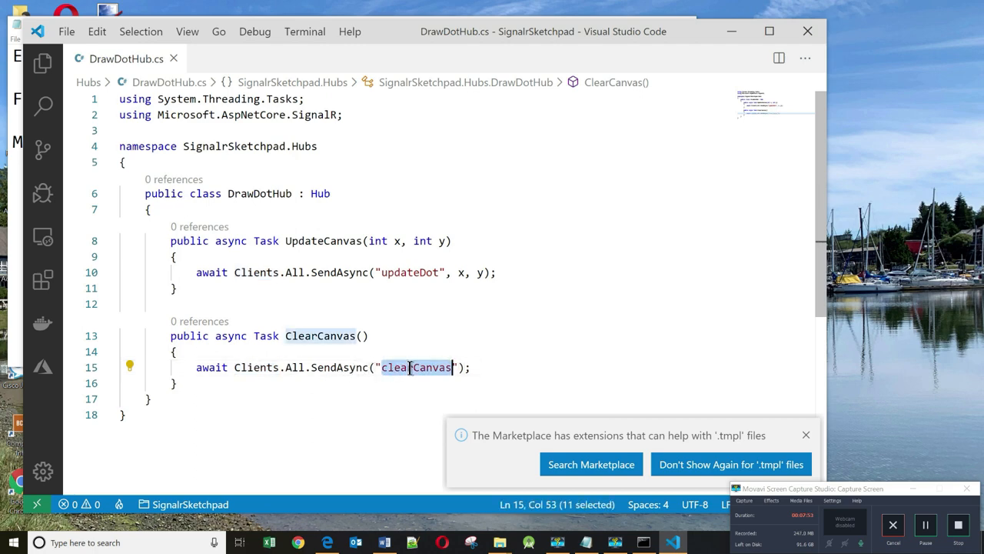
click(806, 434)
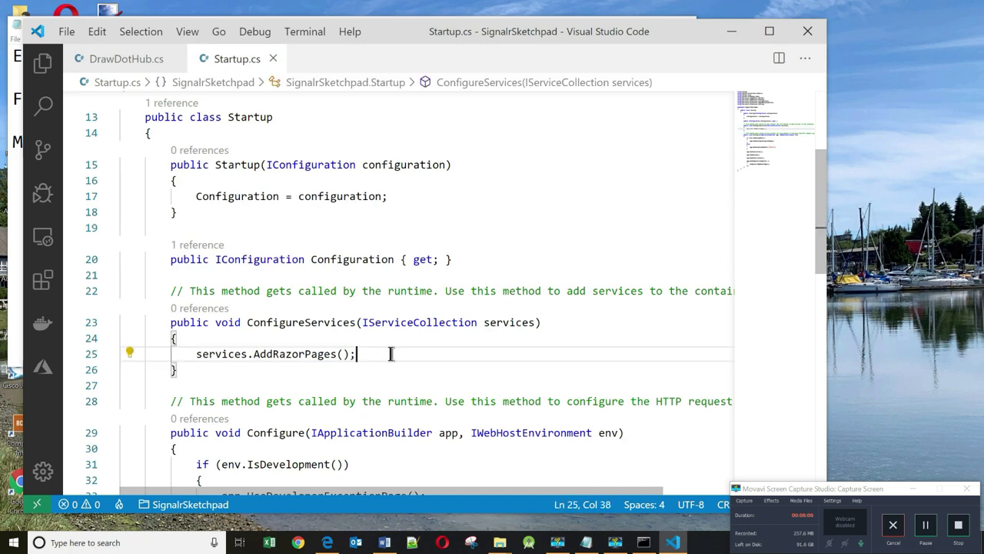
- Add services.AddSignalR() and endpoints.MapHub<DrawDotHub>("/drawDotHub") to Startup.cs
text(services.AddSignalR();)
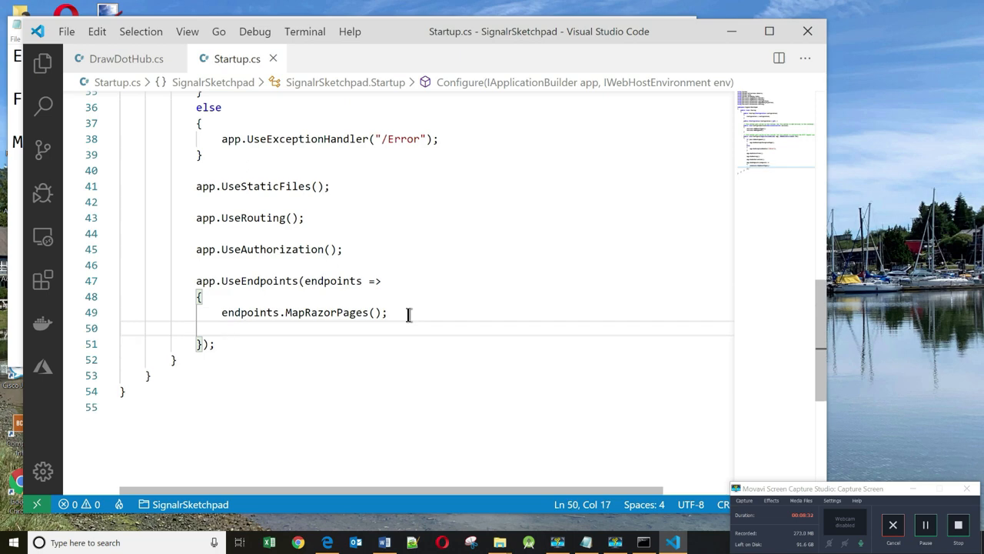
text(endpoints.MapHub<DrawDotHub>("/drawDotHub");)
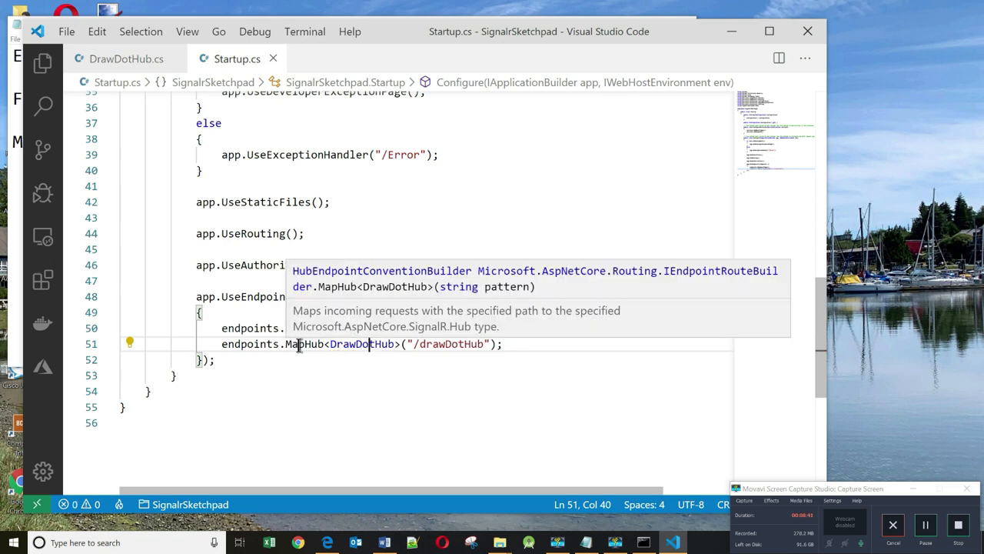
double_click(361, 343)
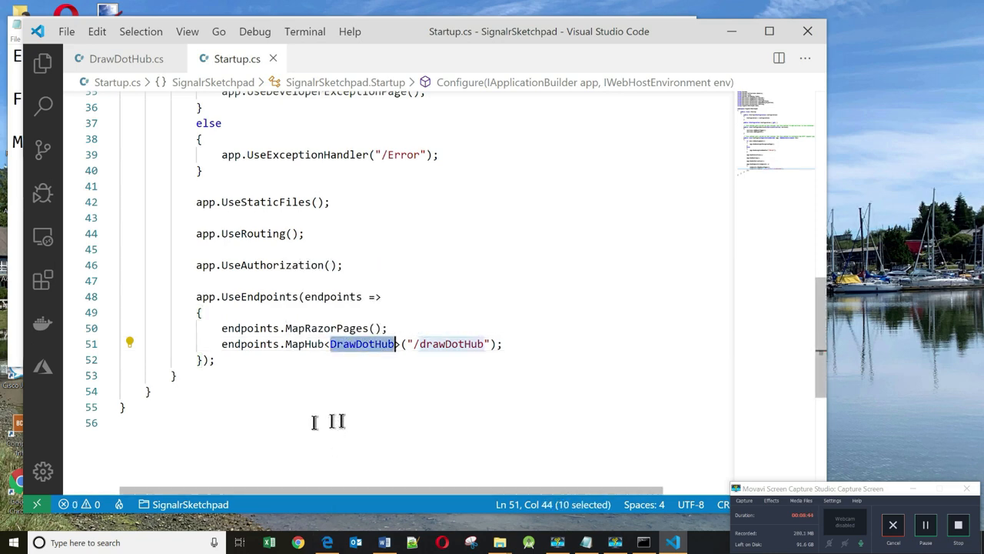
double_click(452, 344)
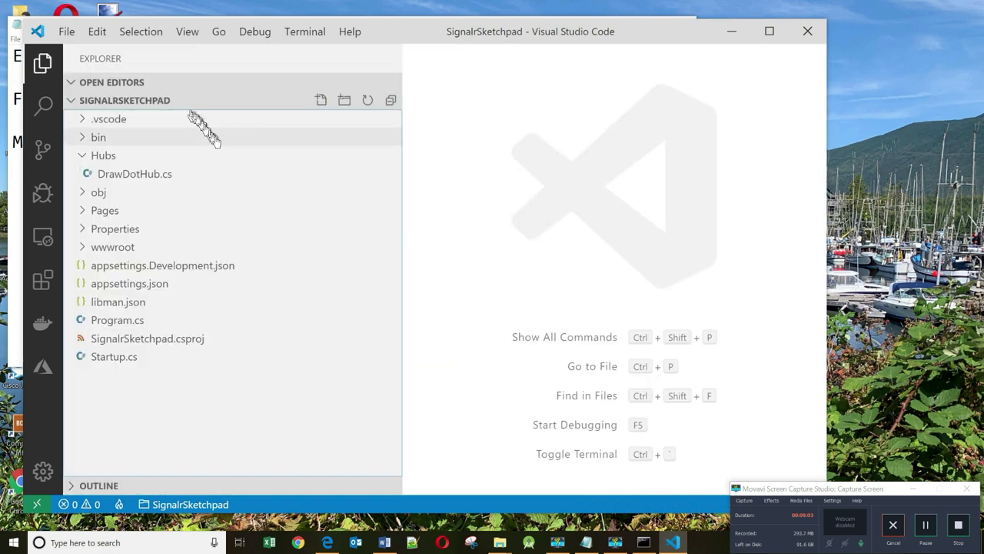
mouse_move(186, 174)
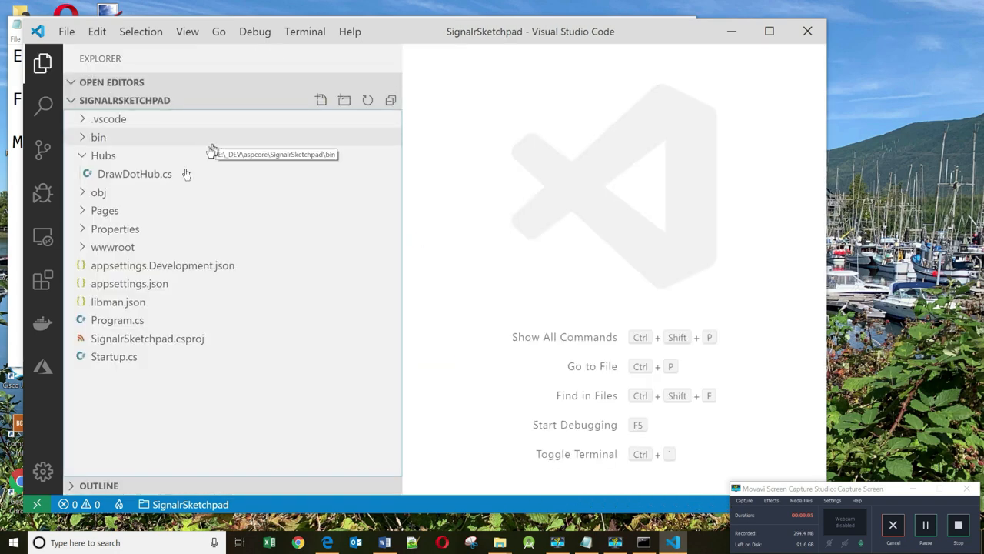
- Clear all markup in Pages/Index.cshtml and move Index.cshtml.cs to the Recycle Bin
click(104, 210)
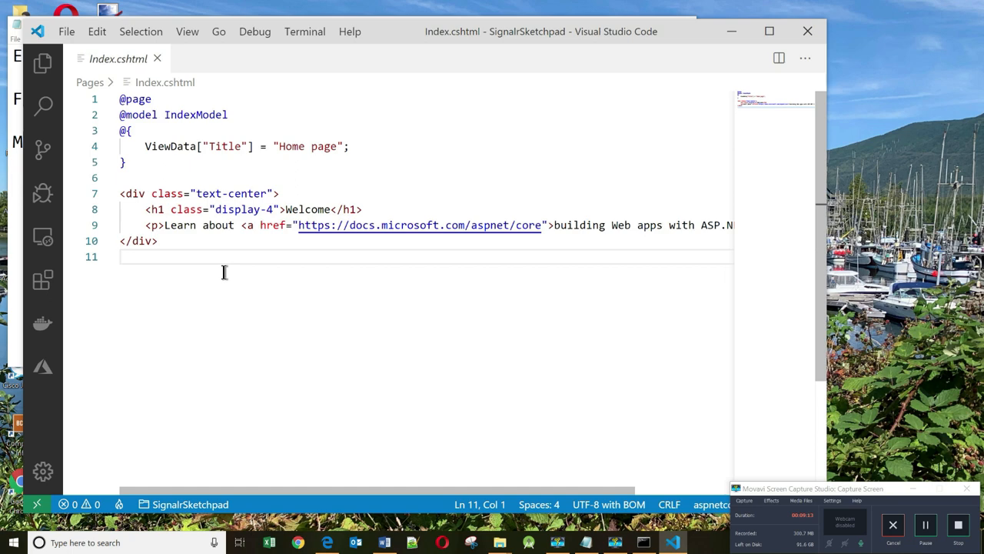
key(ctrl+a)
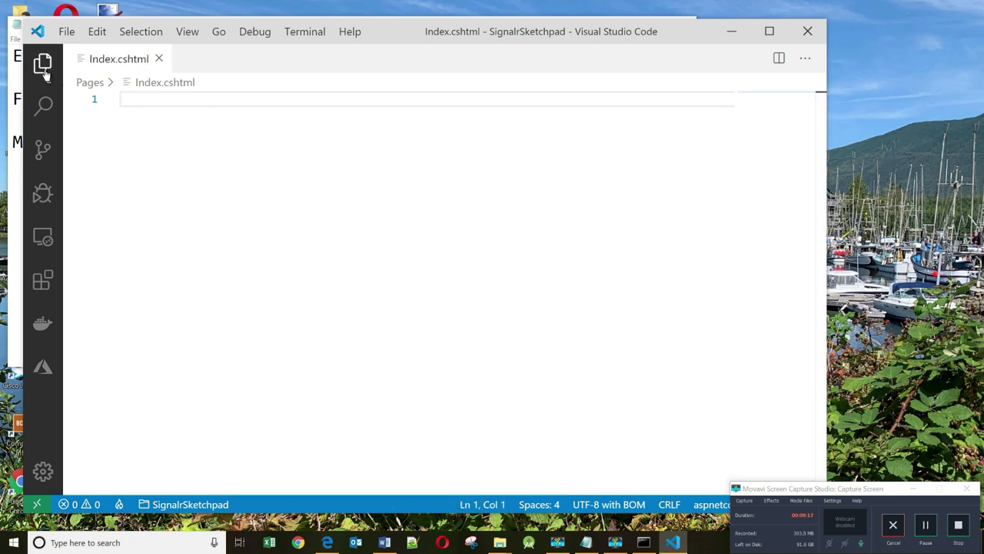
click(43, 65)
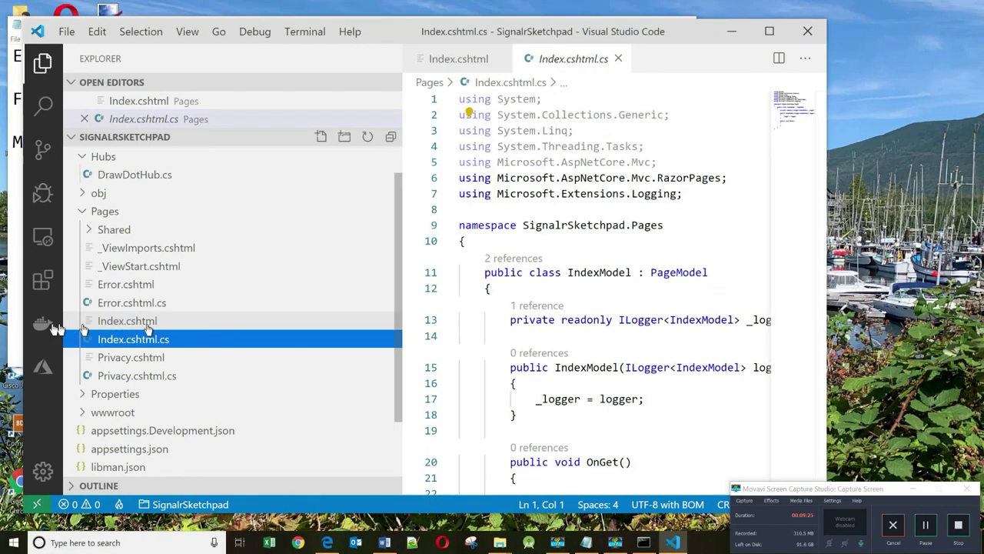
right_click(133, 339)
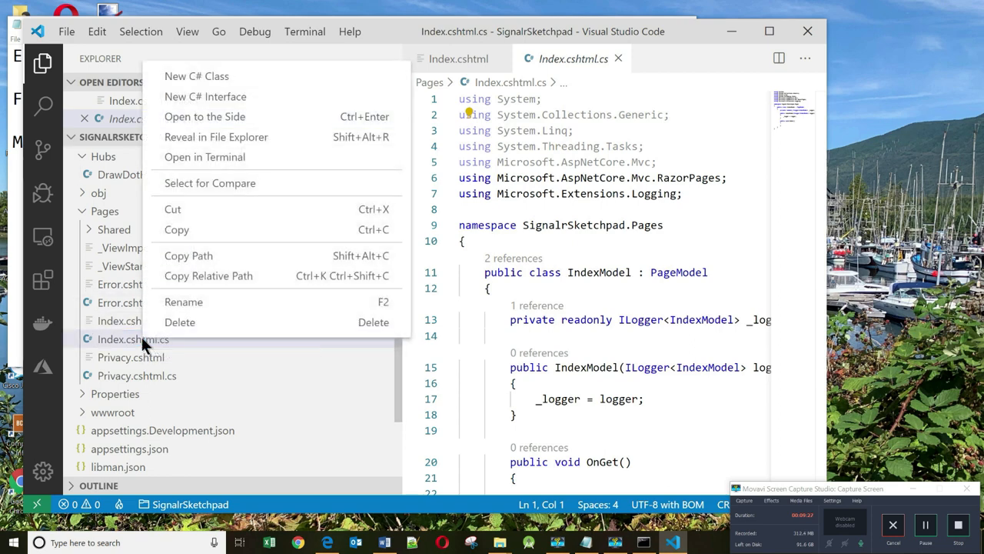
click(180, 322)
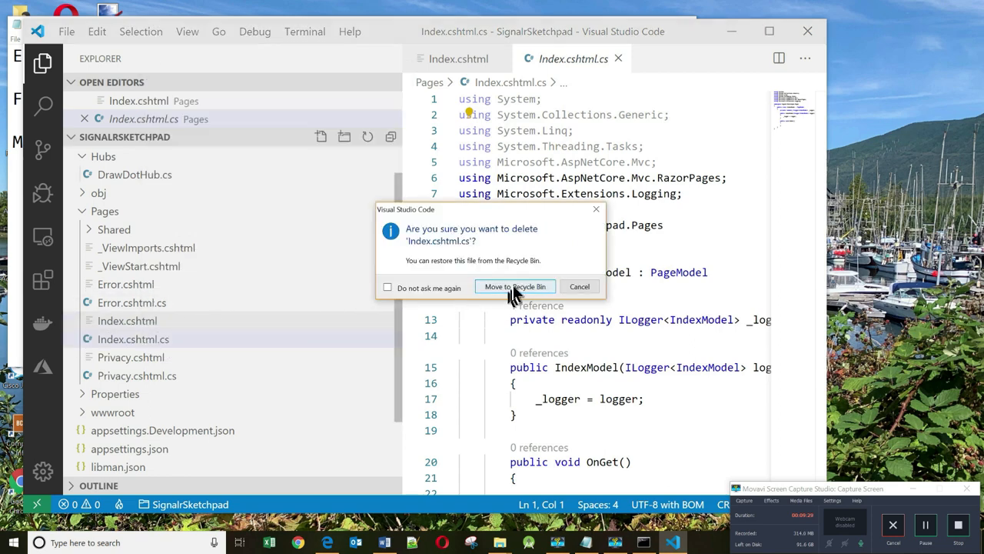
click(514, 286)
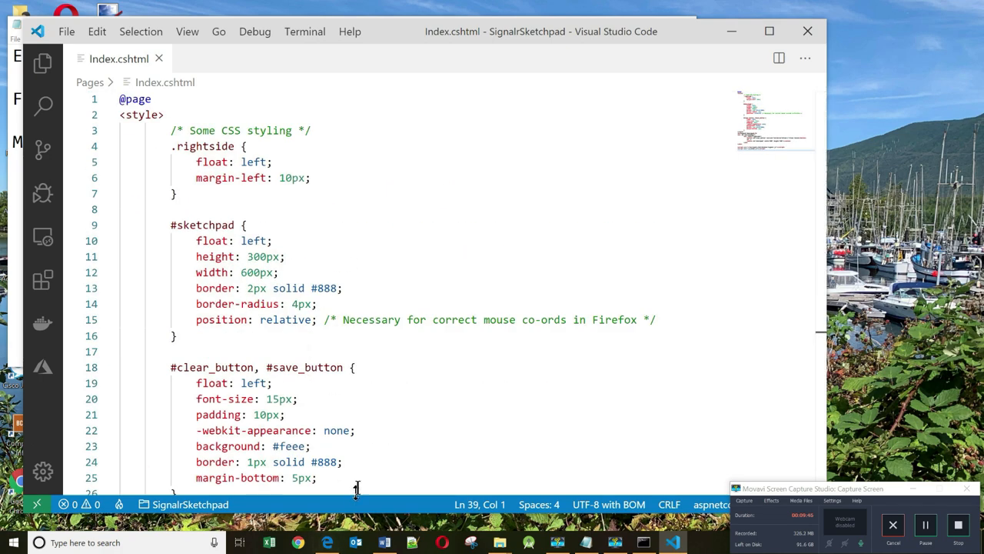
scroll(down, 3)
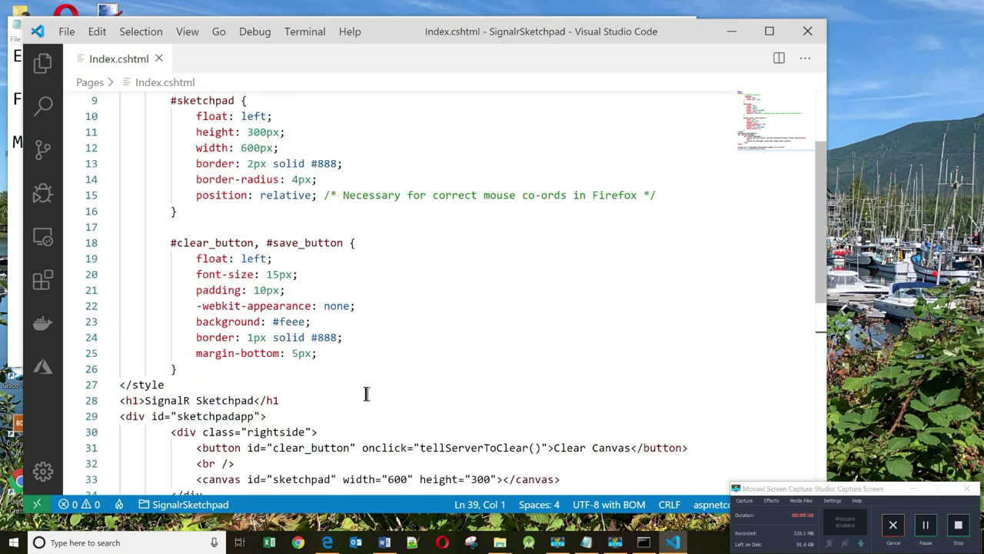
scroll(down, 3)
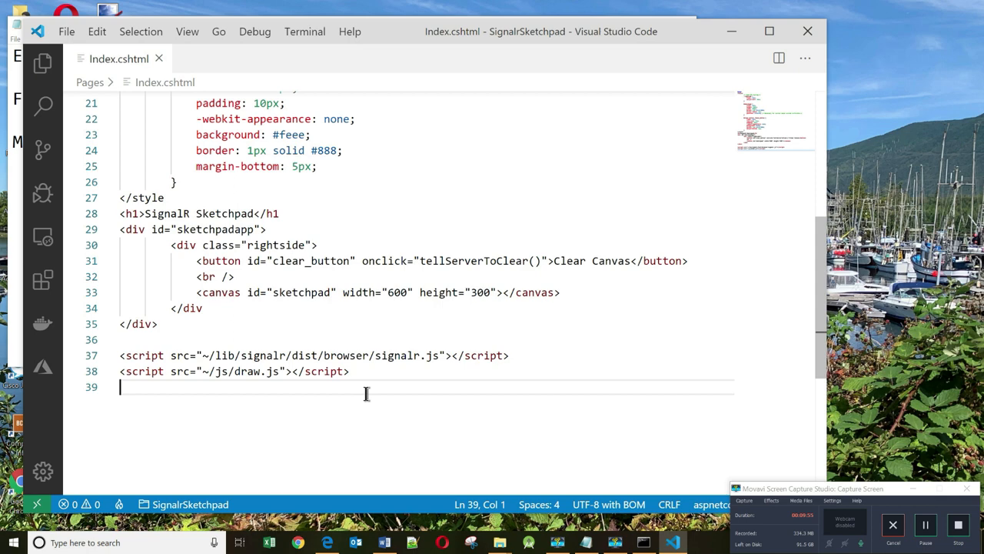
mouse_move(269, 228)
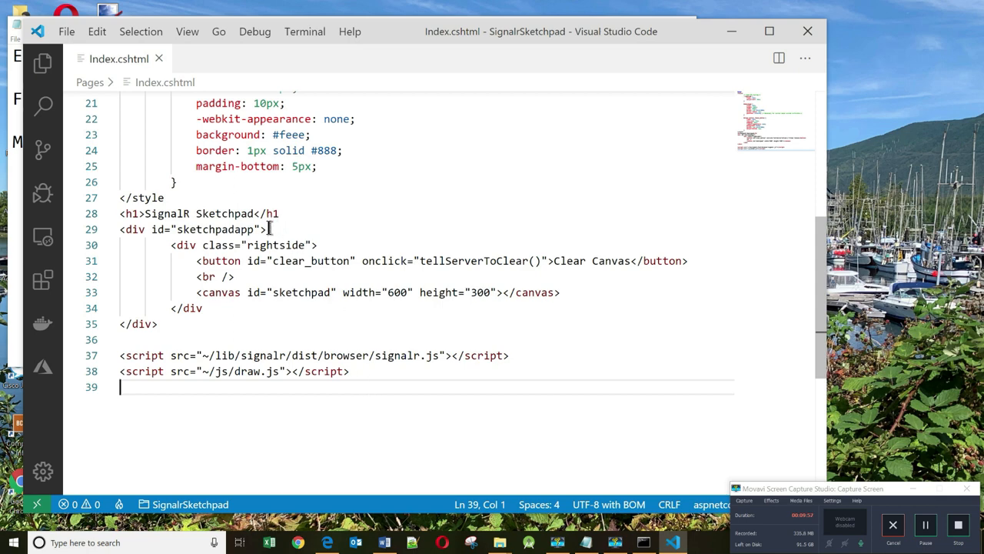
double_click(221, 261)
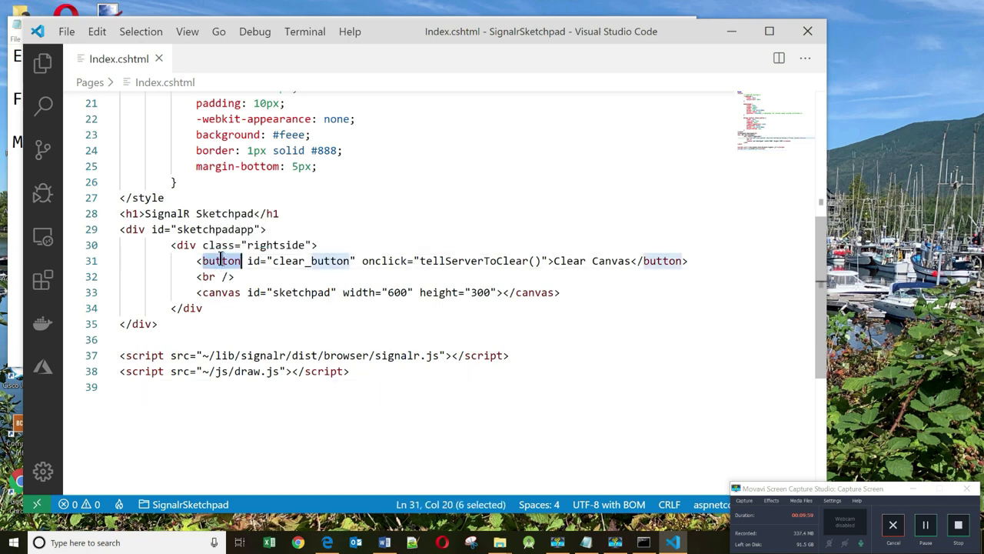
double_click(474, 260)
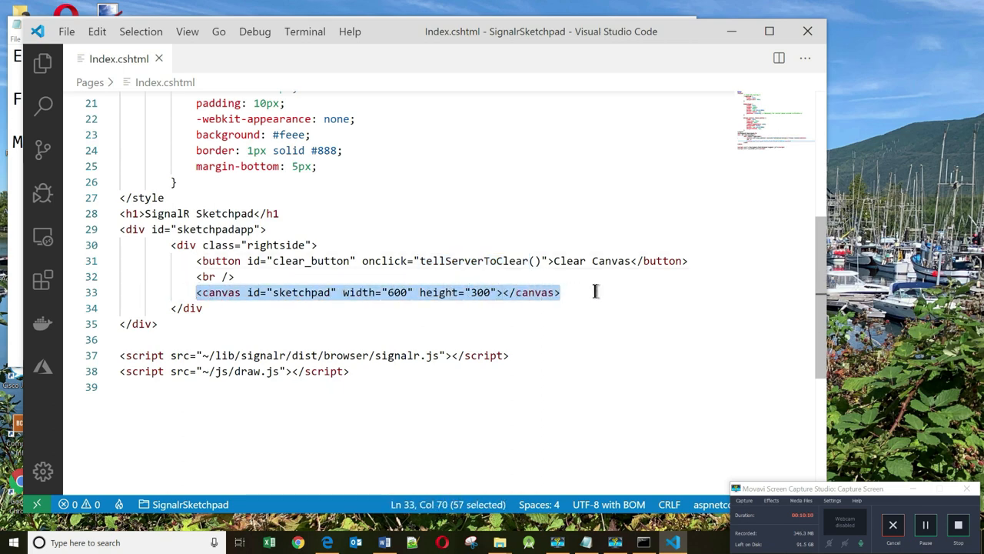
double_click(301, 292)
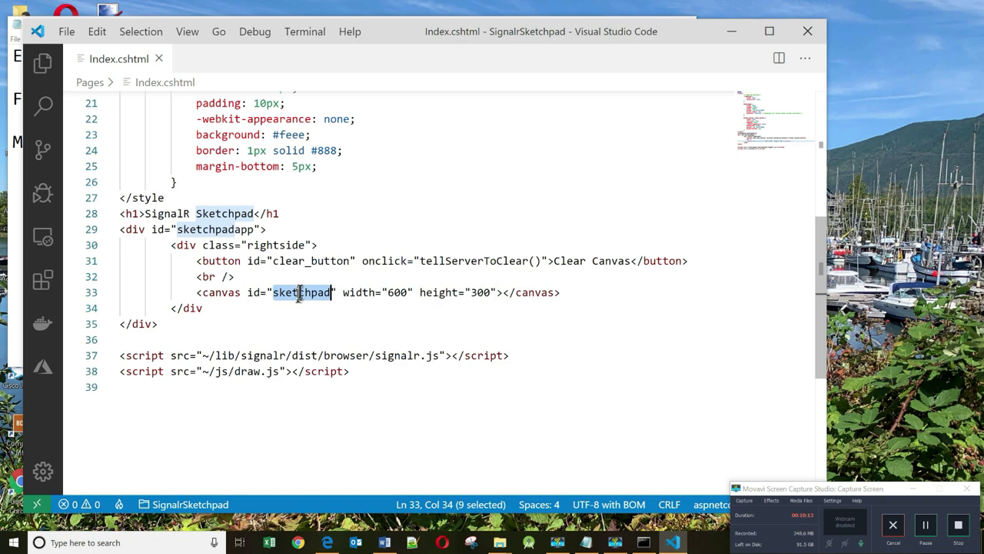
double_click(398, 292)
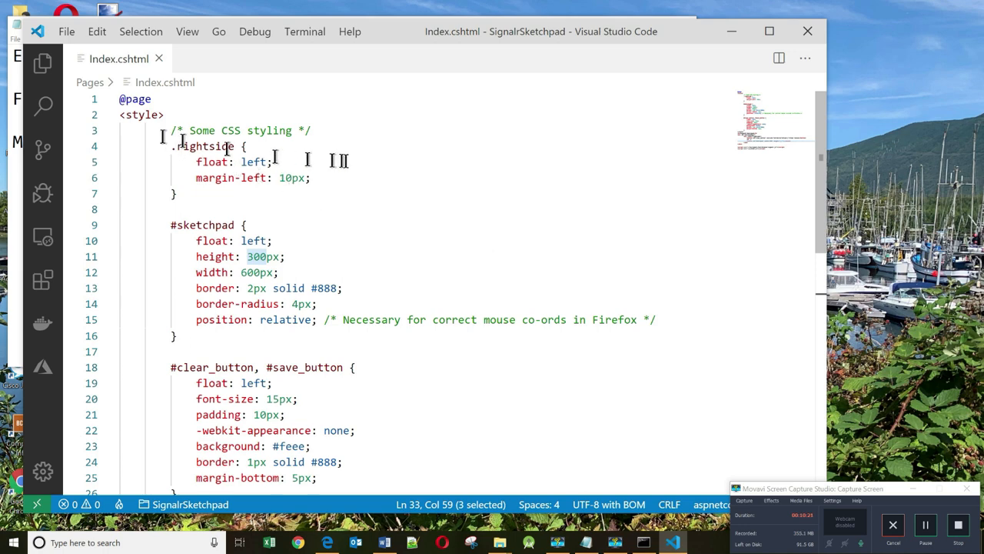
scroll(down, 3)
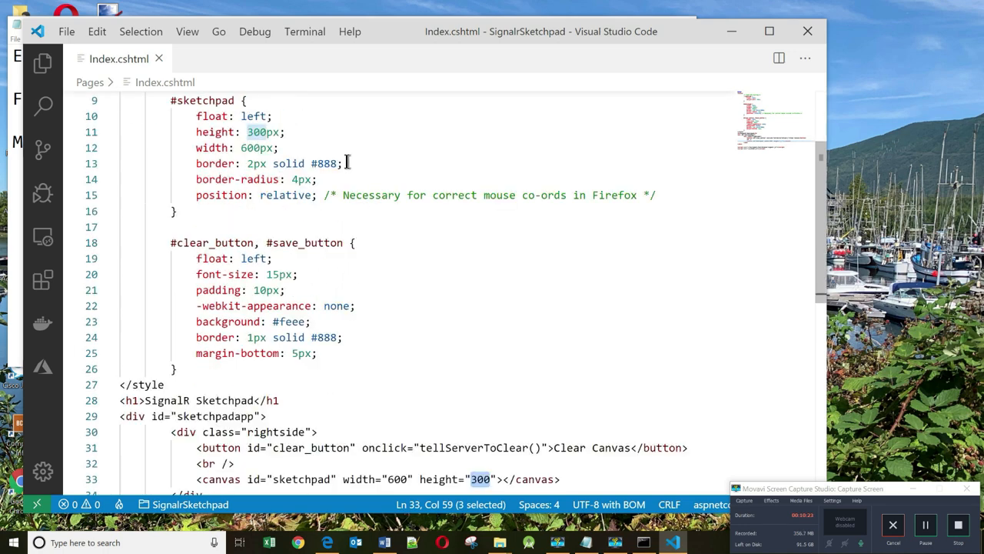
scroll(down, 3)
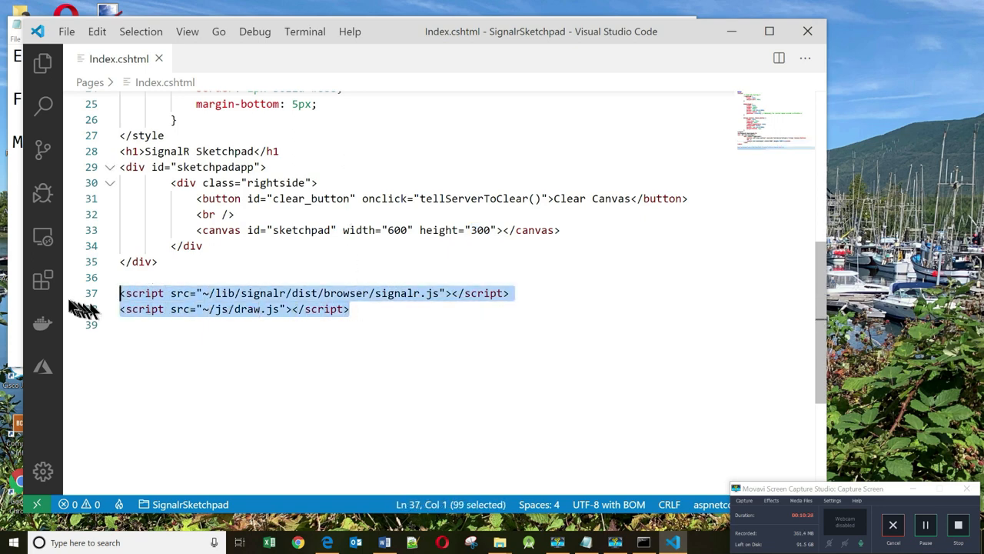
mouse_move(451, 329)
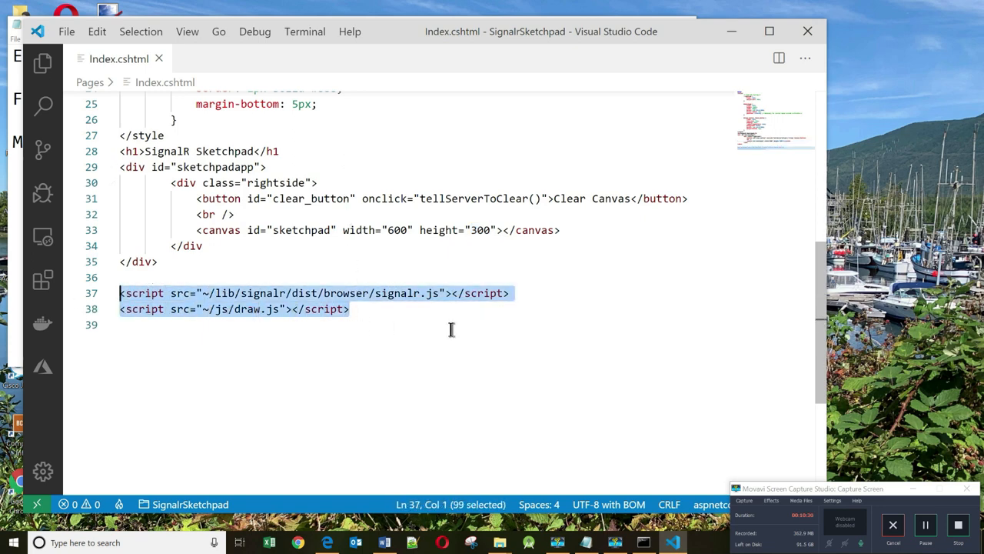
double_click(397, 293)
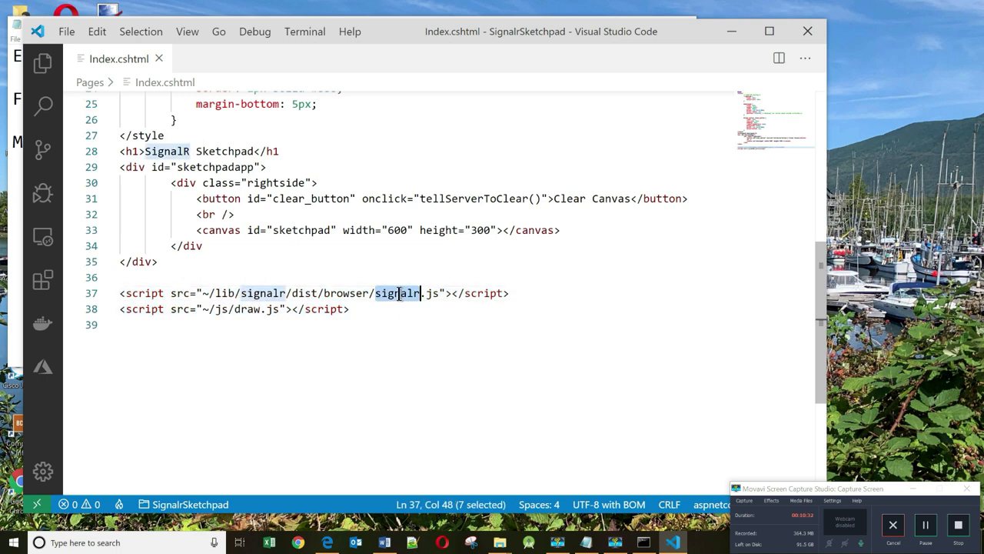
mouse_move(531, 357)
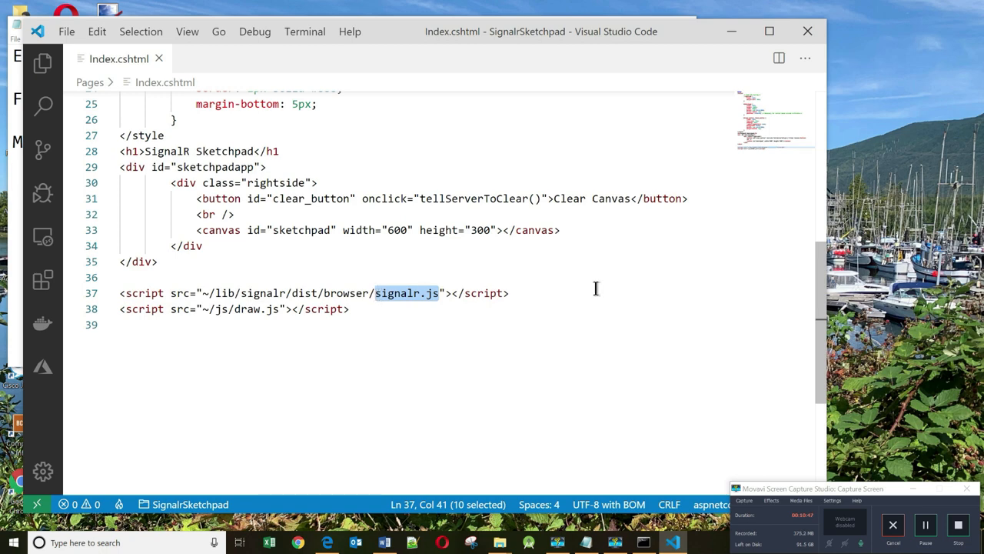
mouse_move(222, 300)
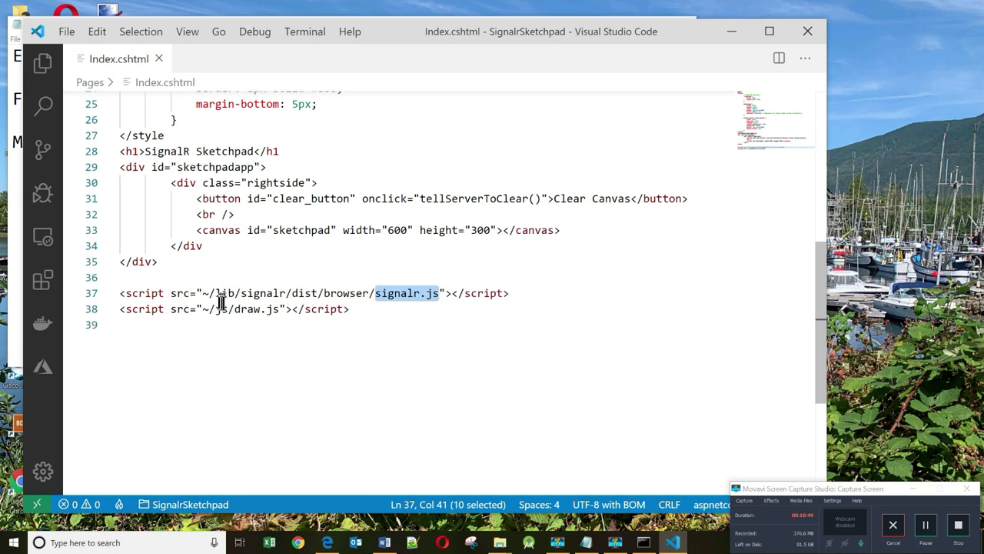
double_click(247, 308)
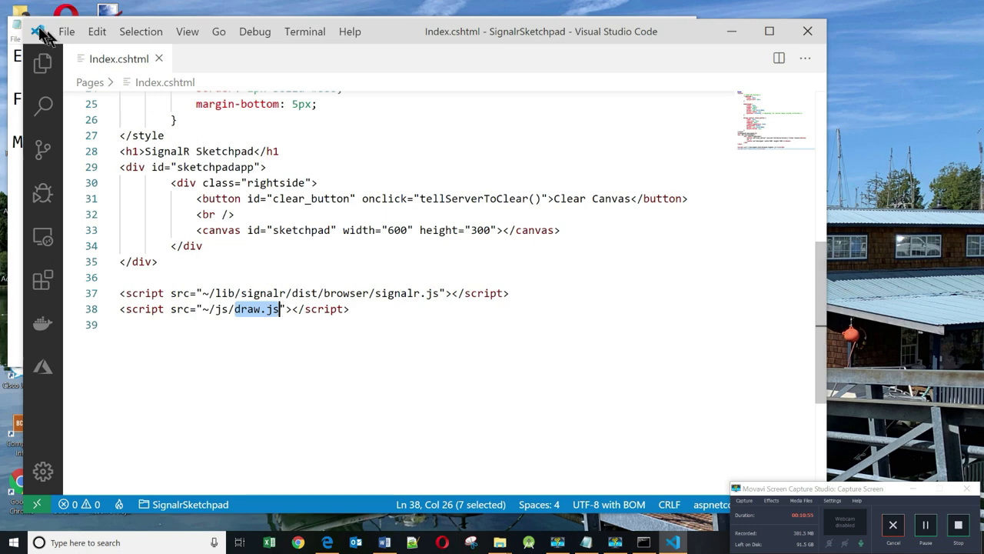
- Create a new draw.js file in the wwwroot/js folder
click(43, 64)
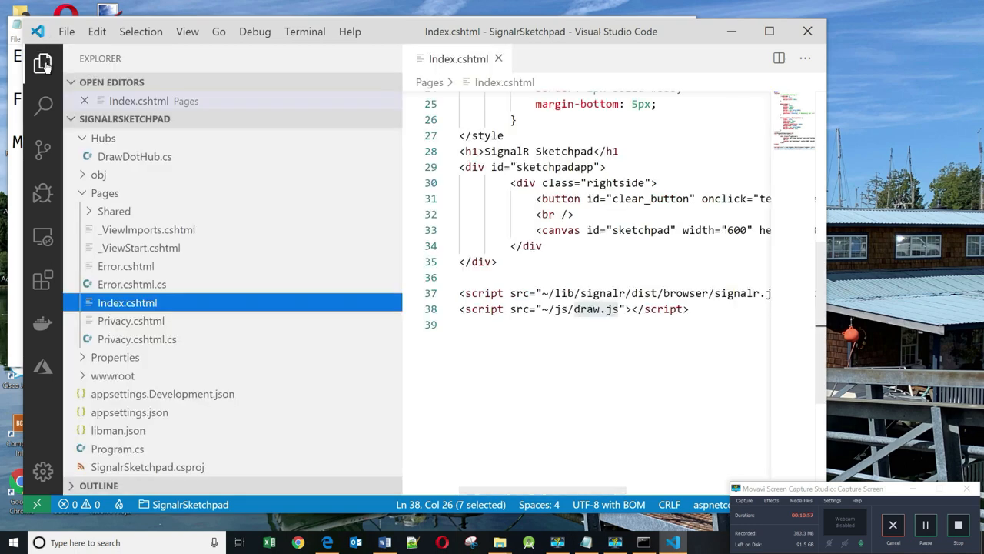
click(105, 192)
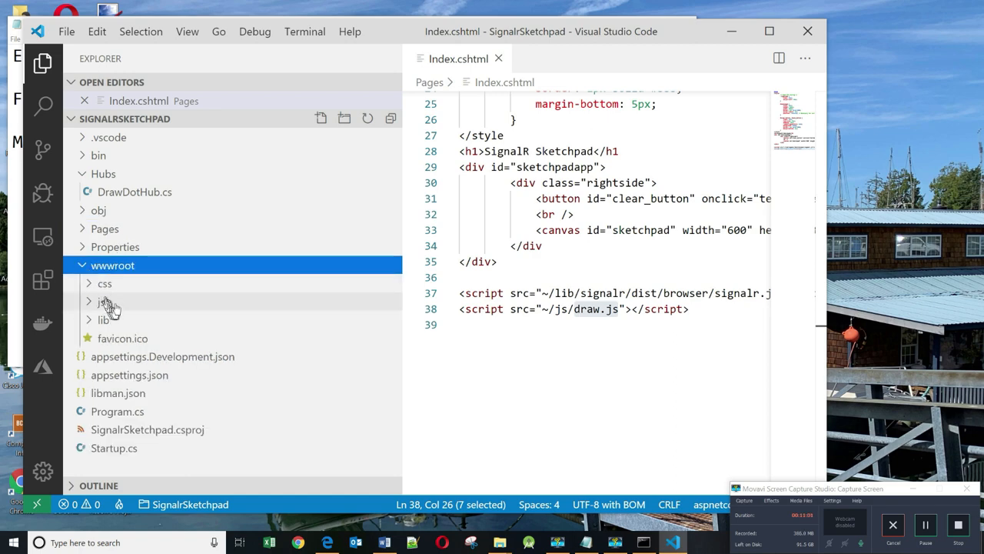
right_click(113, 264)
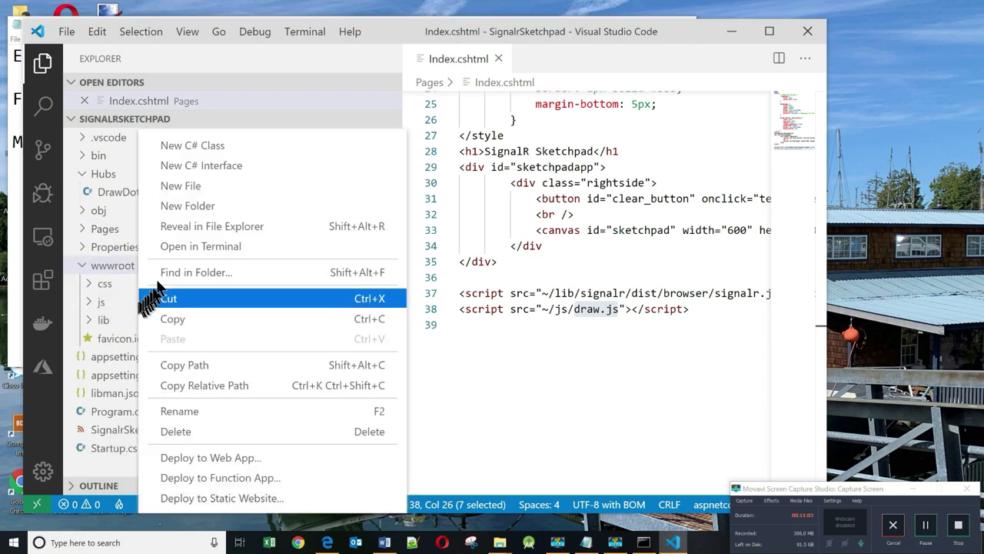
click(180, 185)
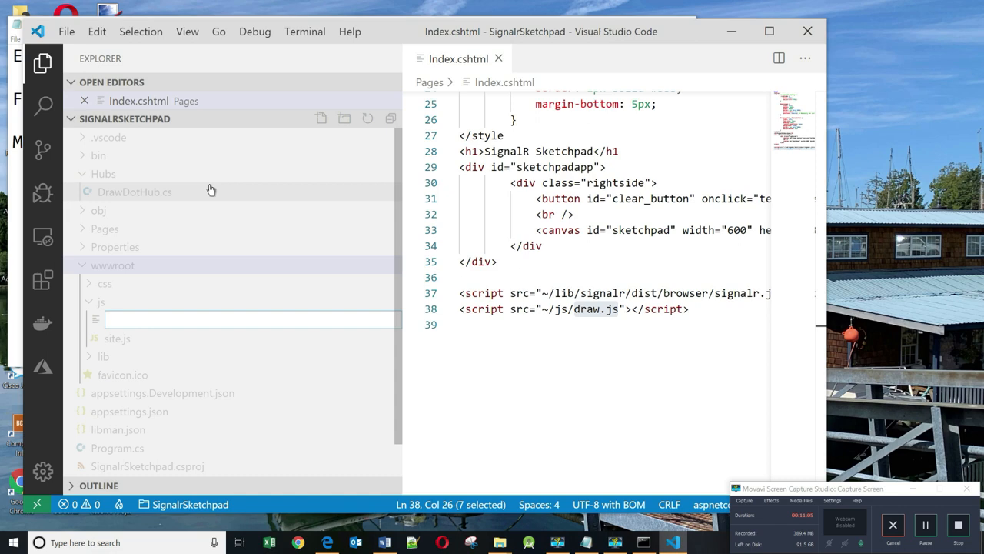
text(draw.)
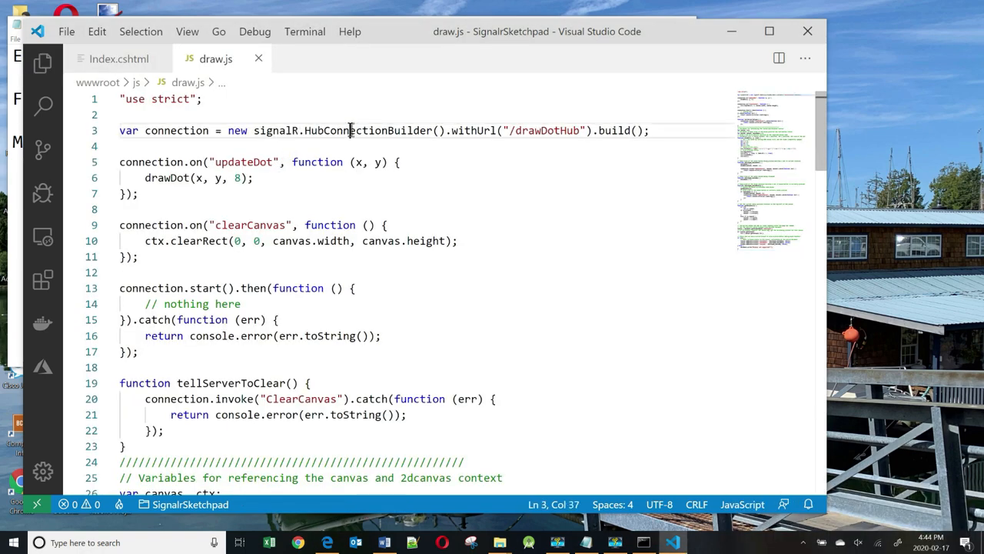
- In draw.js, highlight HubConnectionBuilder, the drawDotHub address, the connection start and updateDot
double_click(367, 130)
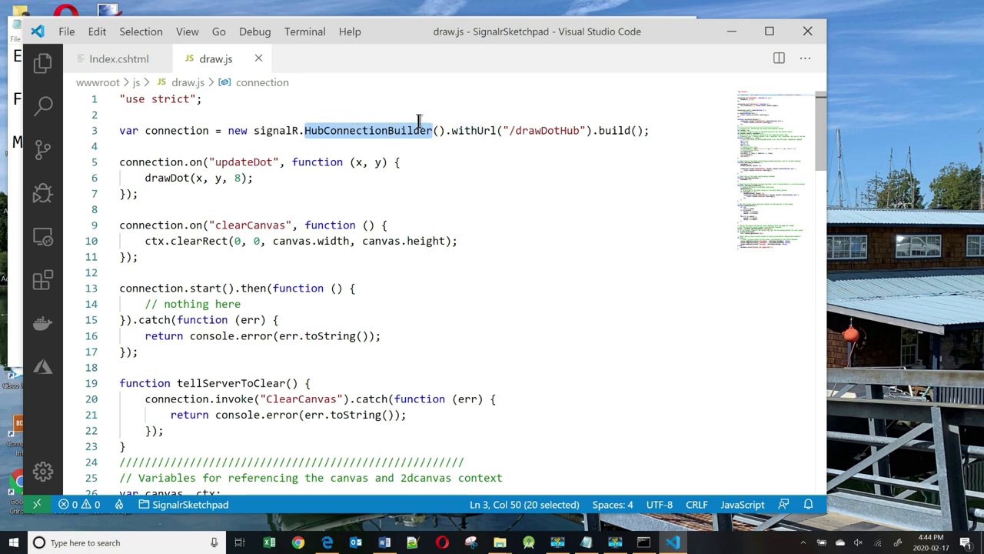
double_click(545, 130)
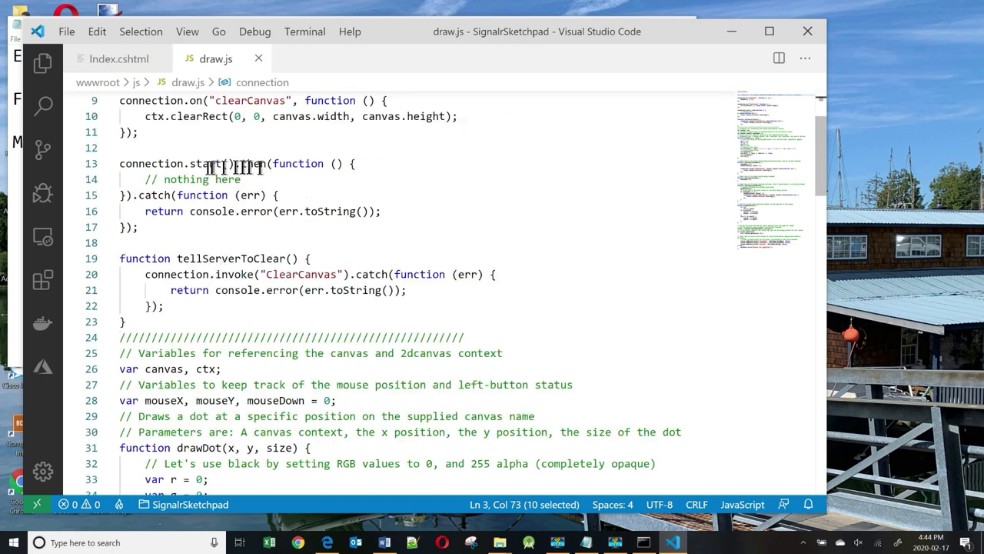
double_click(205, 164)
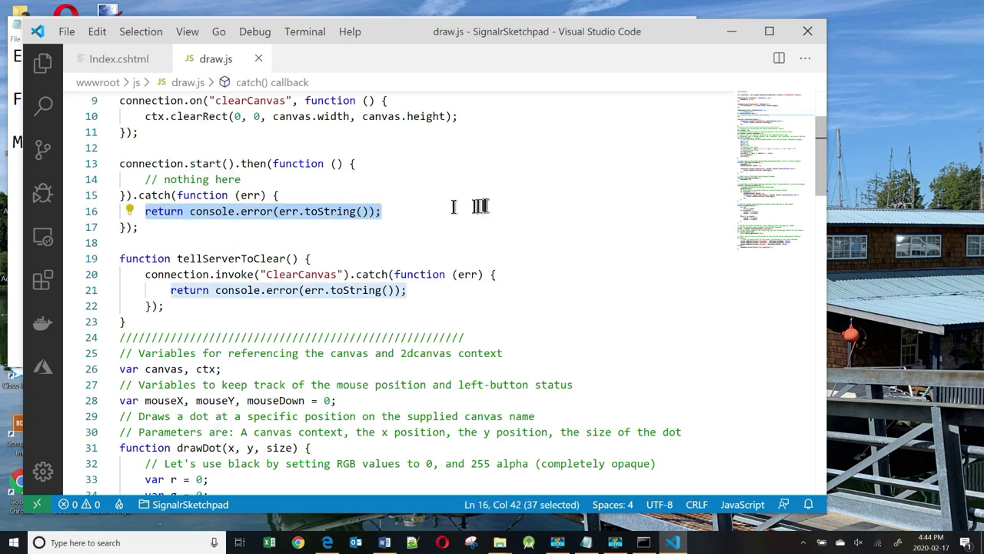
scroll(up, 3)
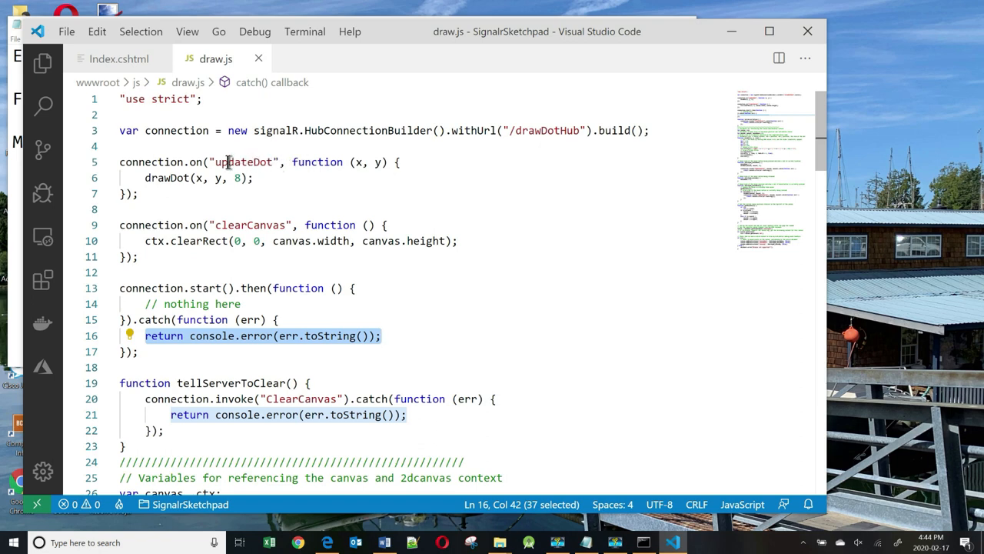
double_click(243, 162)
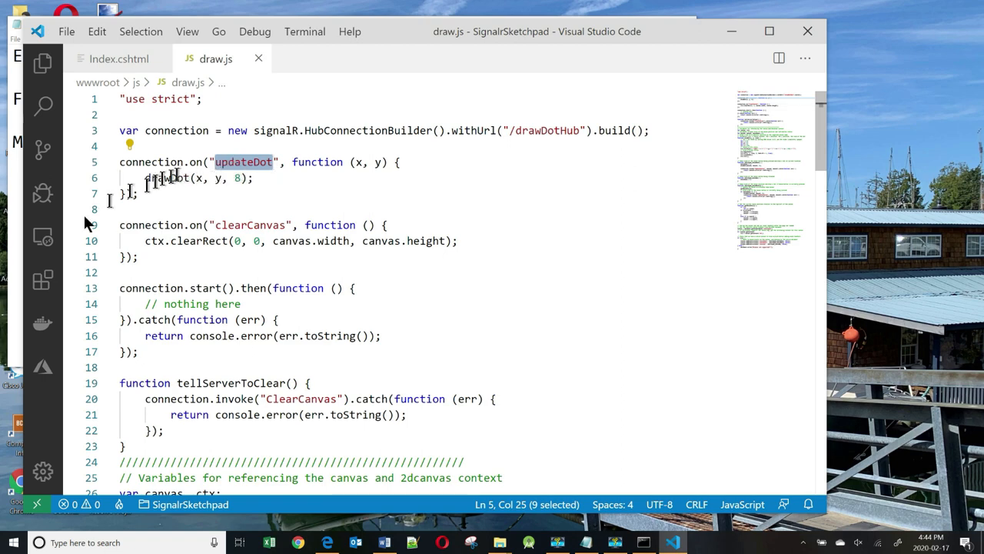
- Open DrawDotHub.cs from the Explorer, then return to draw.js
click(43, 63)
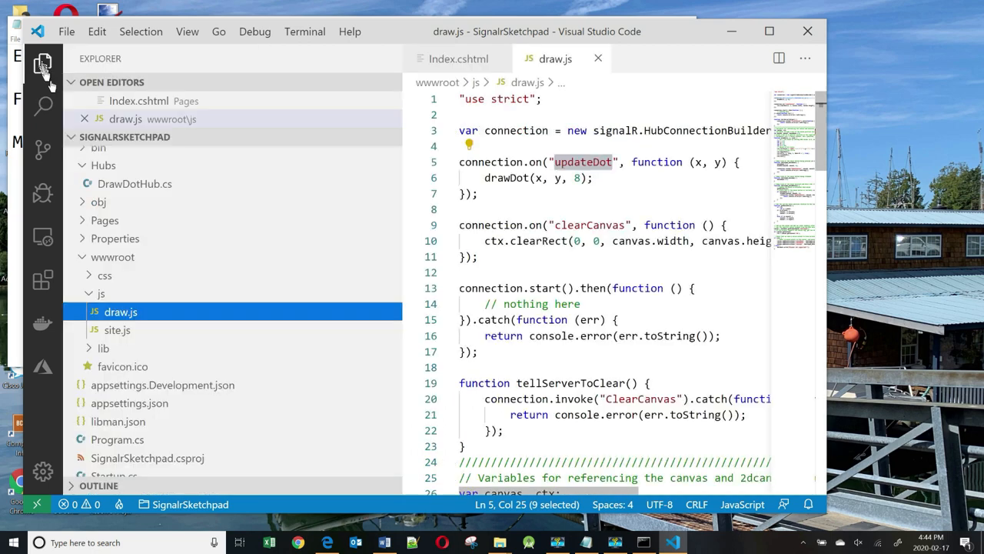
click(135, 184)
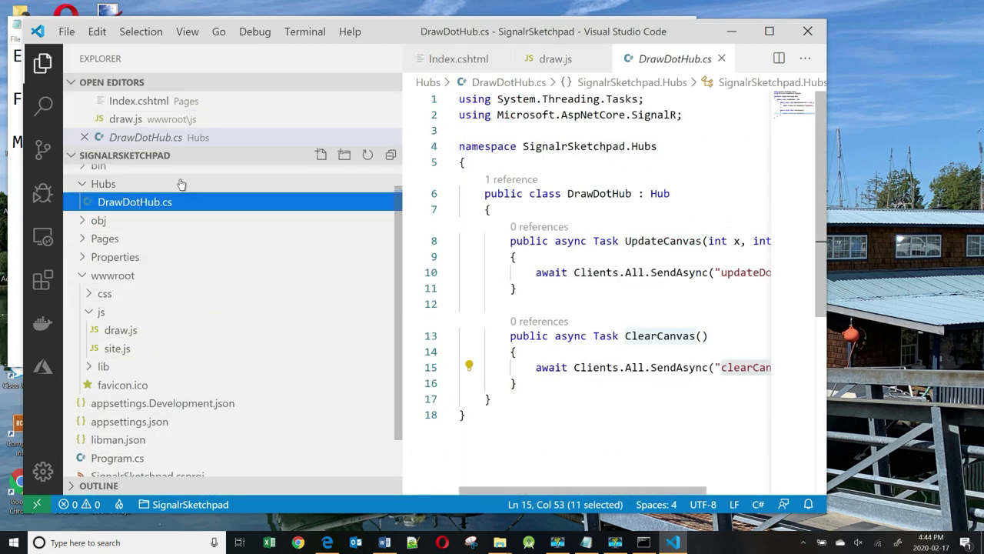
click(43, 63)
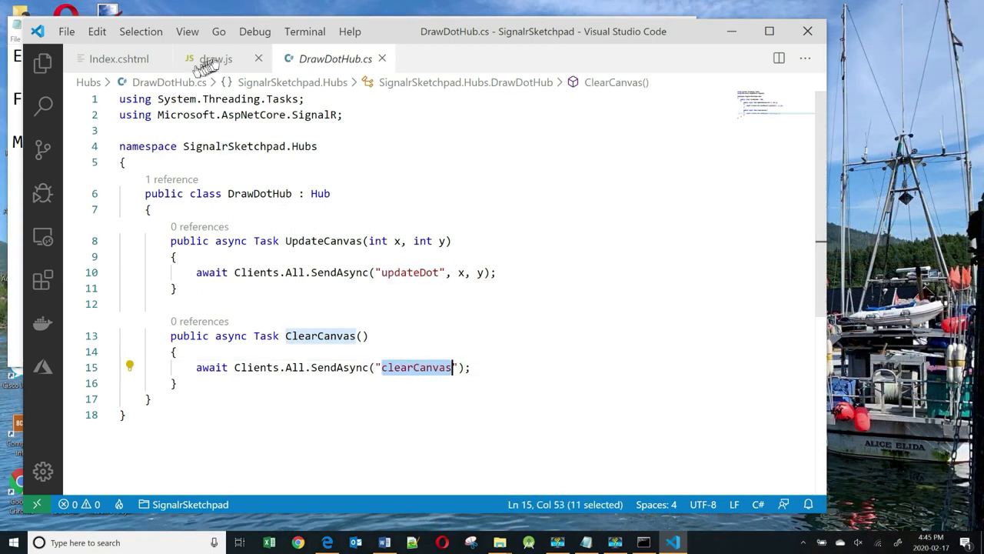
click(215, 59)
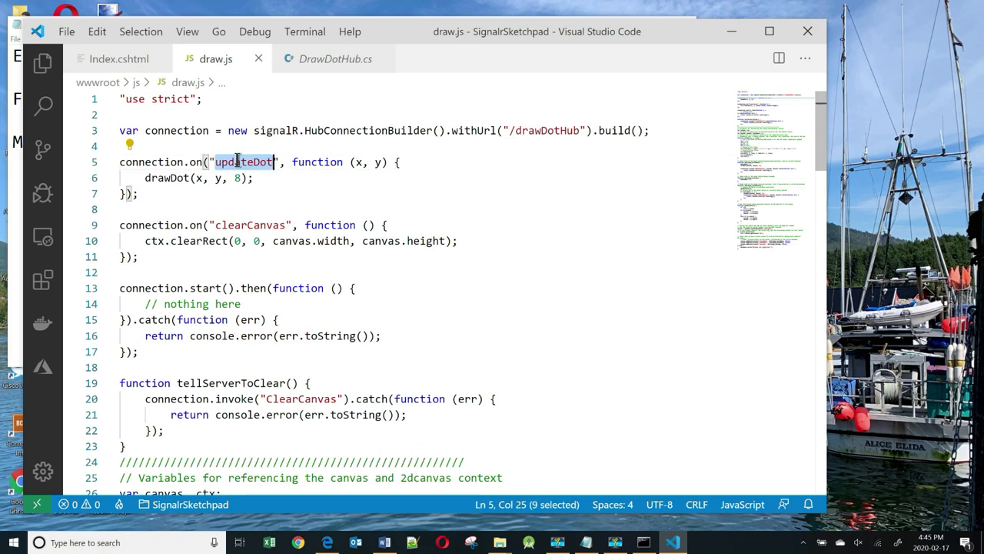
- Highlight the updateDot message and drawDot call, scrolling down to the canvas setup
double_click(249, 225)
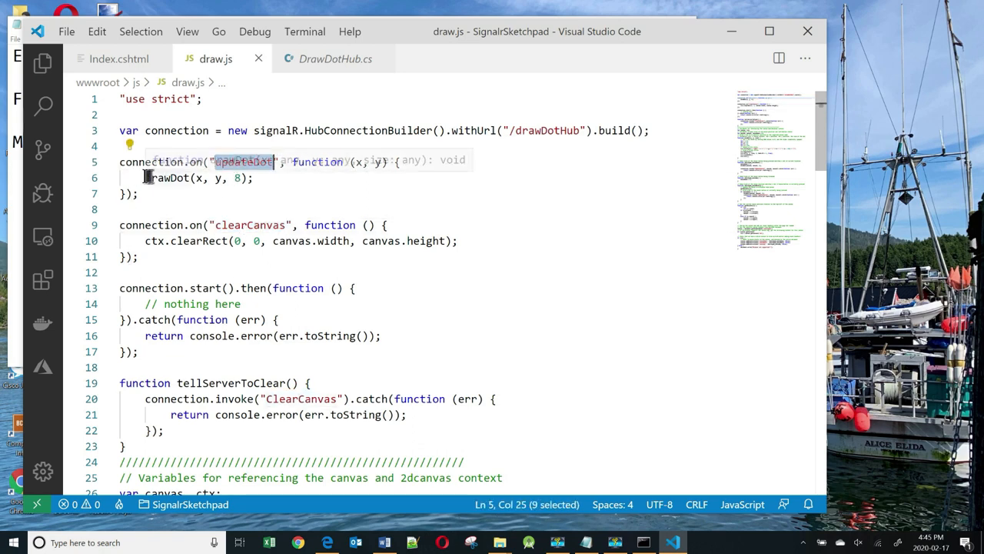
click(199, 178)
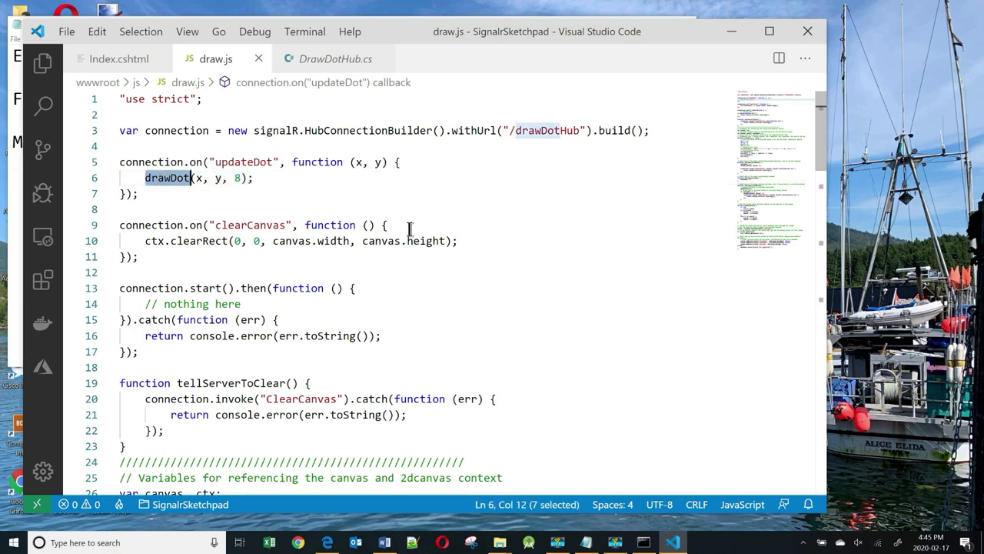
scroll(down, 3)
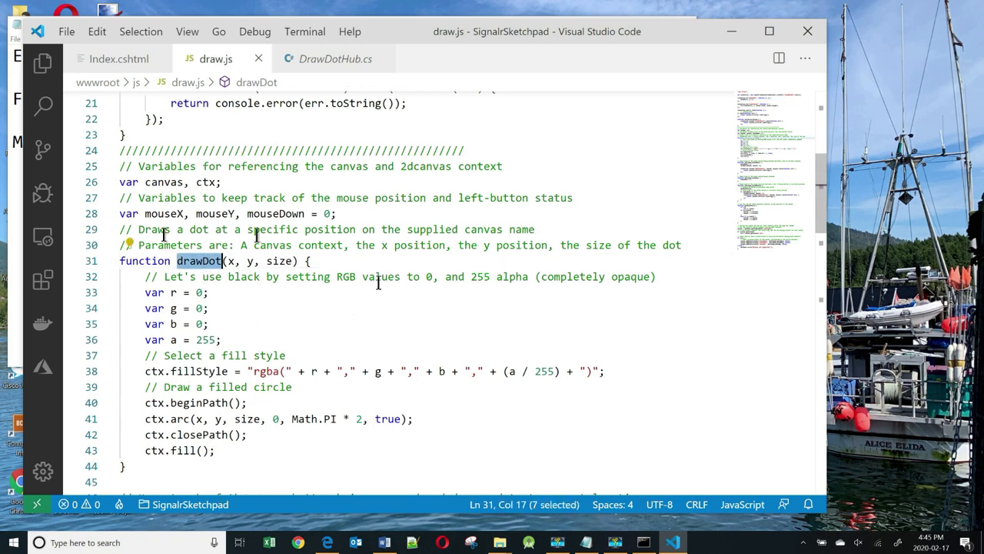
mouse_move(310, 294)
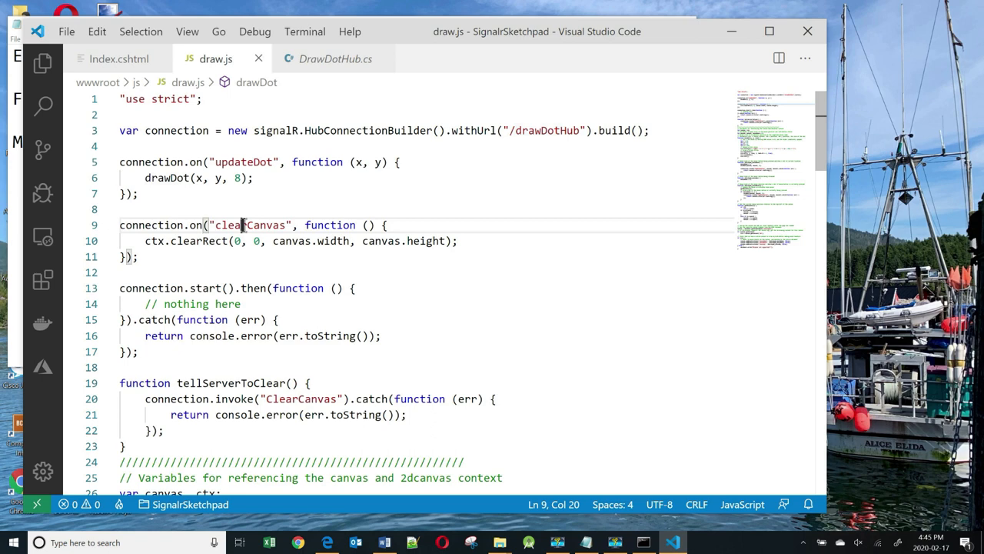
double_click(250, 225)
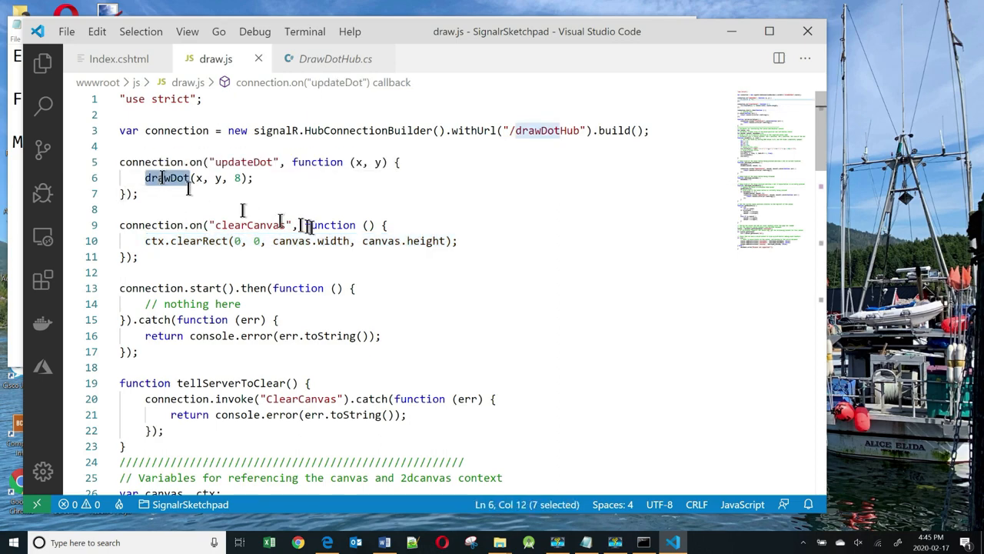
scroll(down, 3)
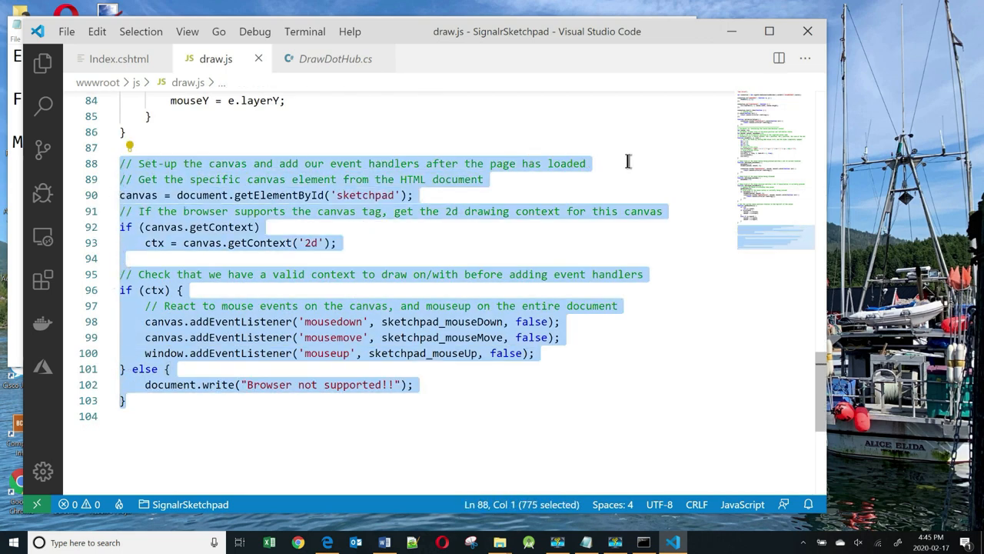
click(561, 321)
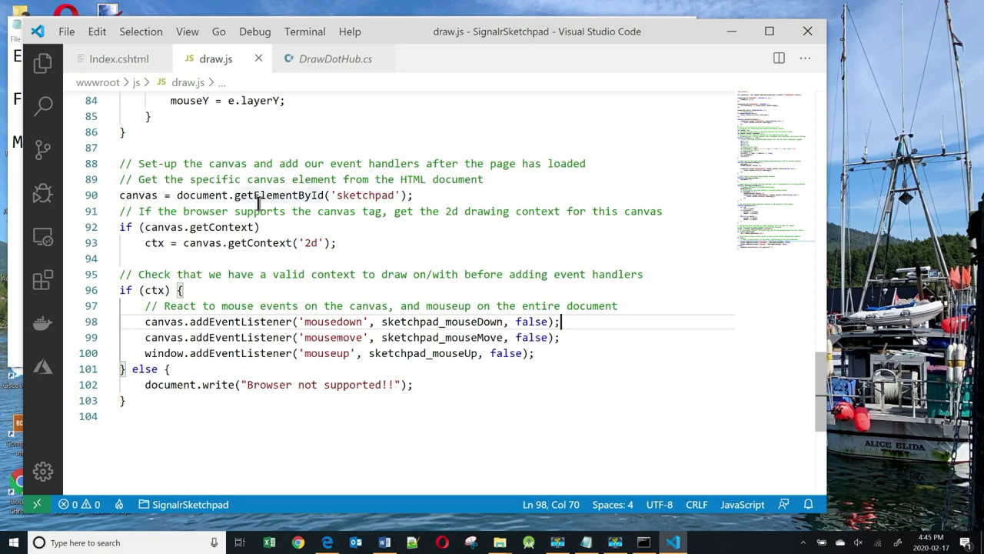
double_click(365, 194)
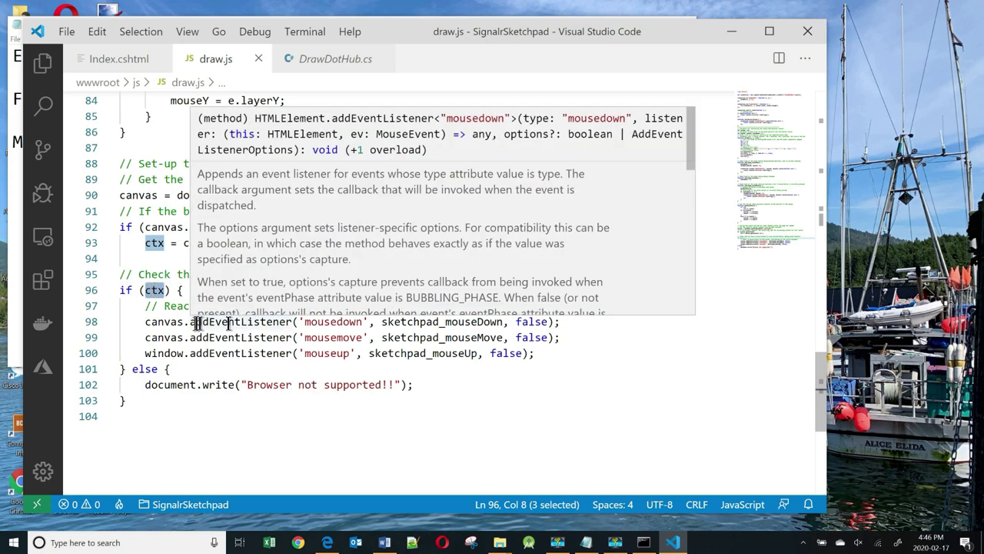
mouse_move(481, 376)
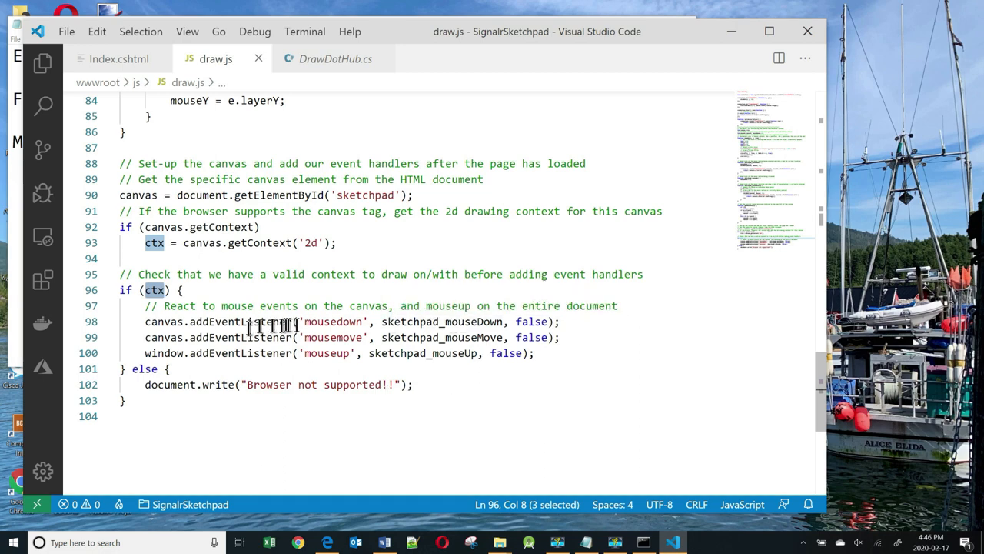
double_click(334, 322)
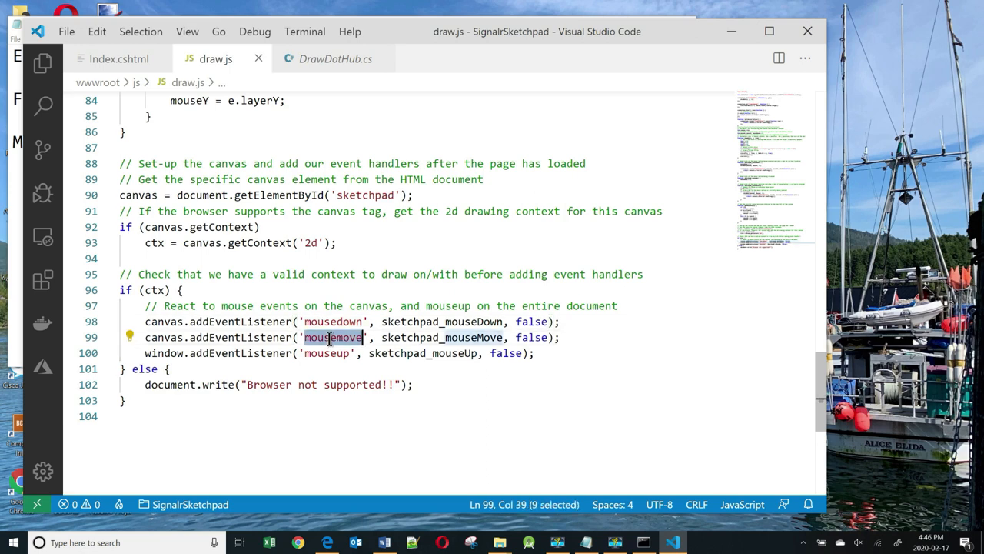
click(441, 321)
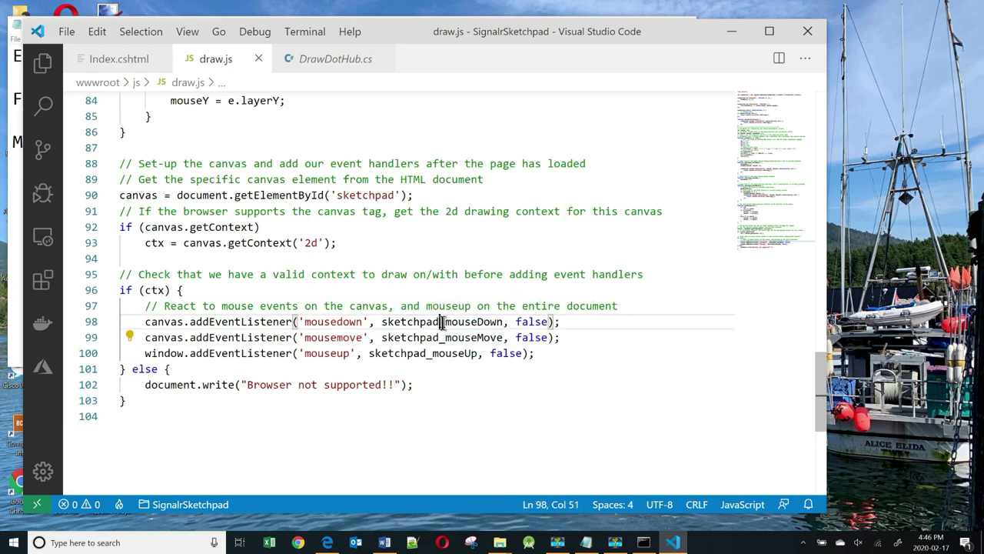
double_click(442, 322)
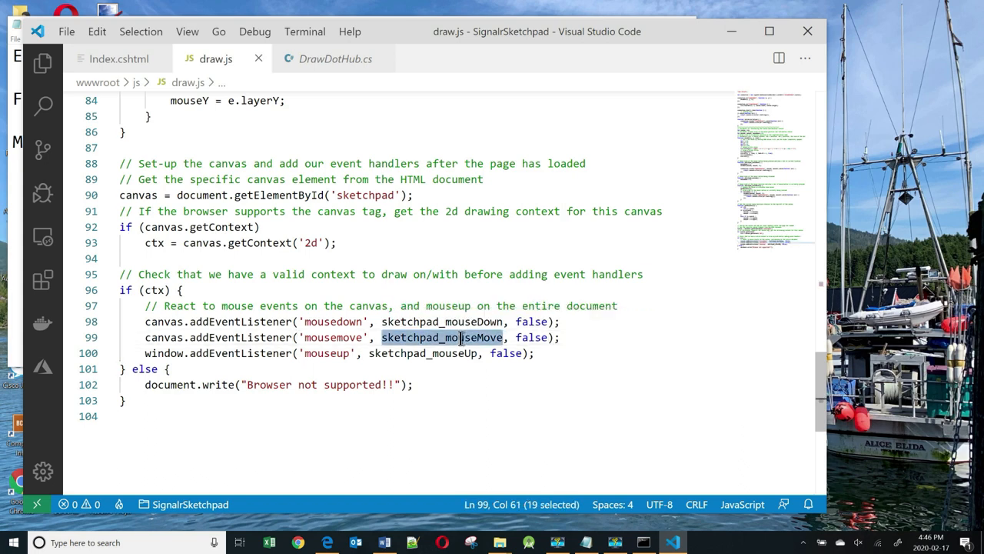
click(323, 353)
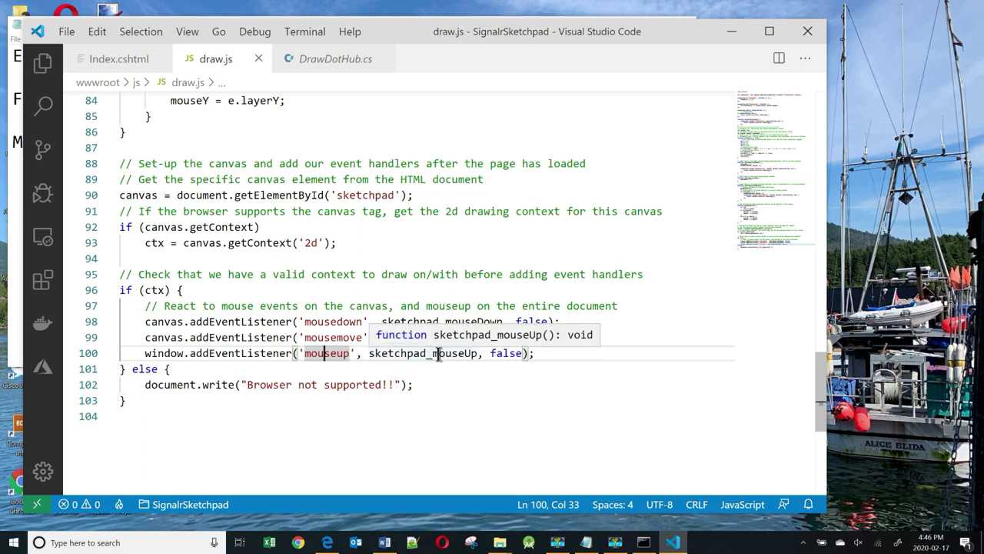
double_click(422, 353)
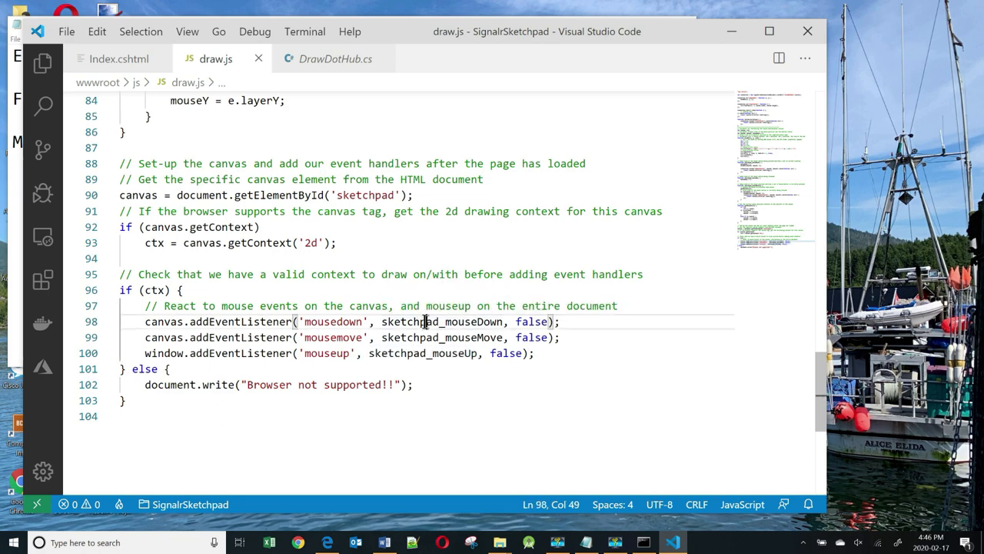
click(431, 337)
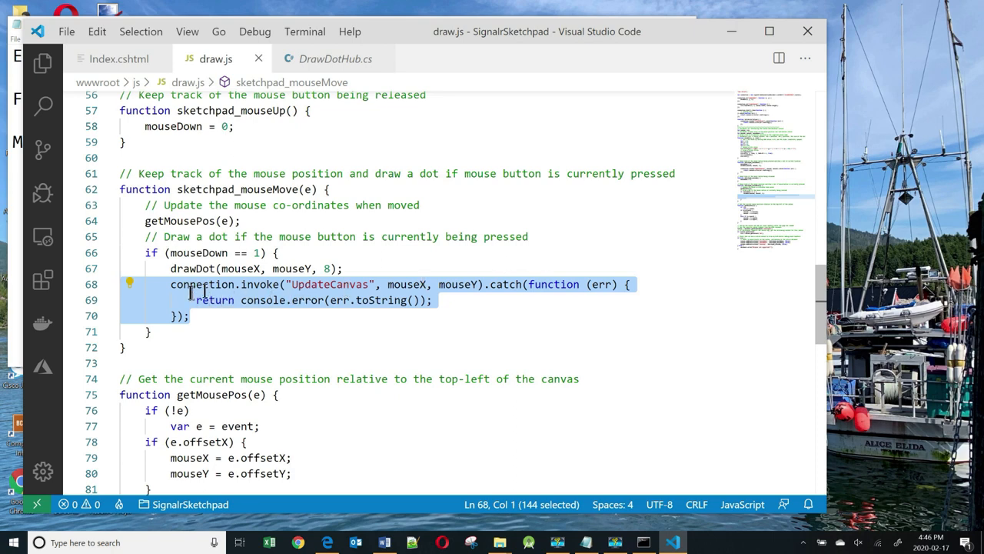
- Select UpdateCanvas in draw.js and DrawDotHub.cs, then bring up Index.cshtml
double_click(329, 284)
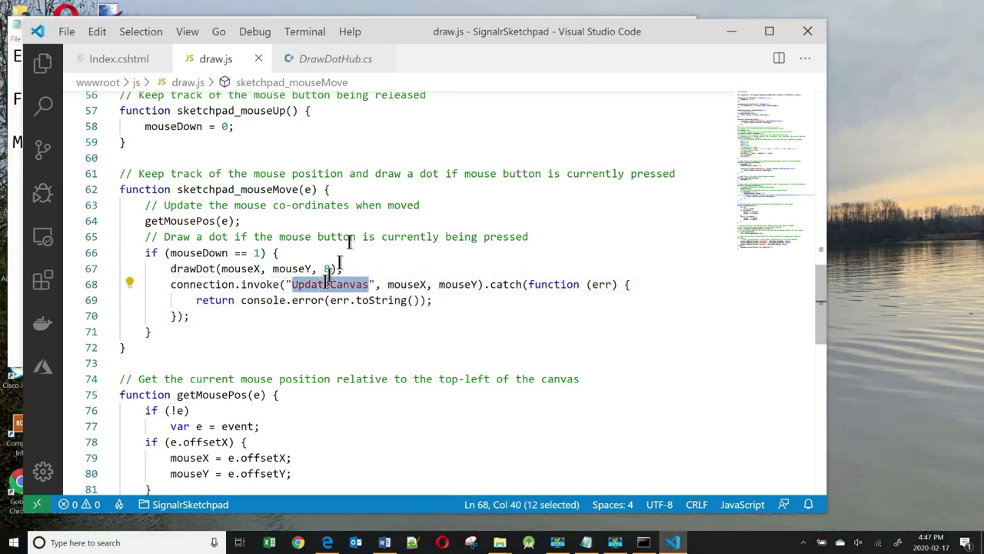
click(334, 58)
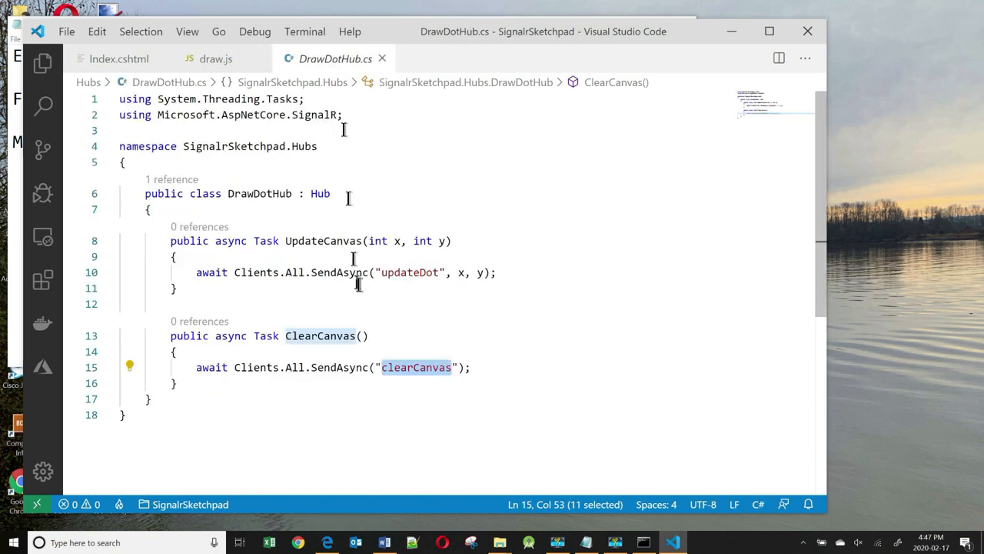
double_click(323, 240)
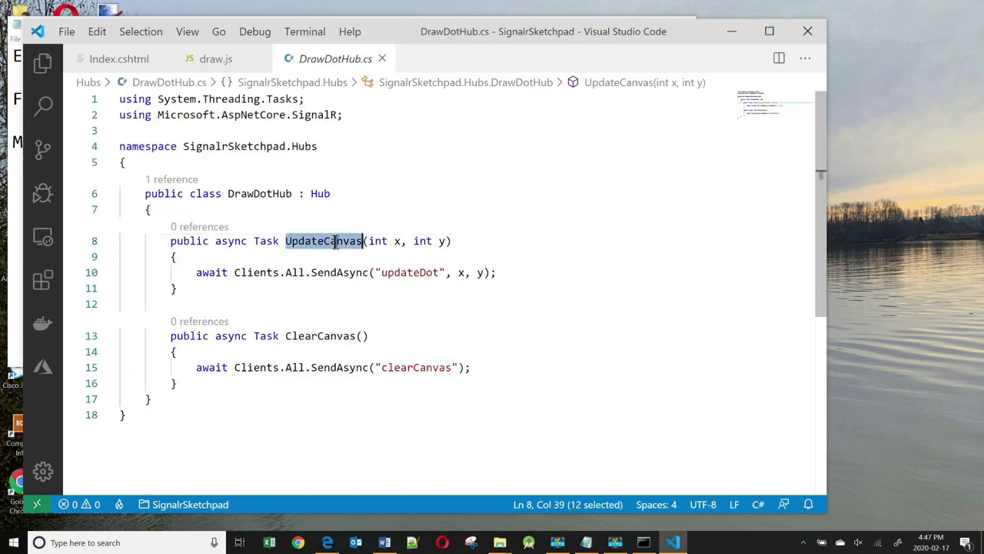
click(216, 59)
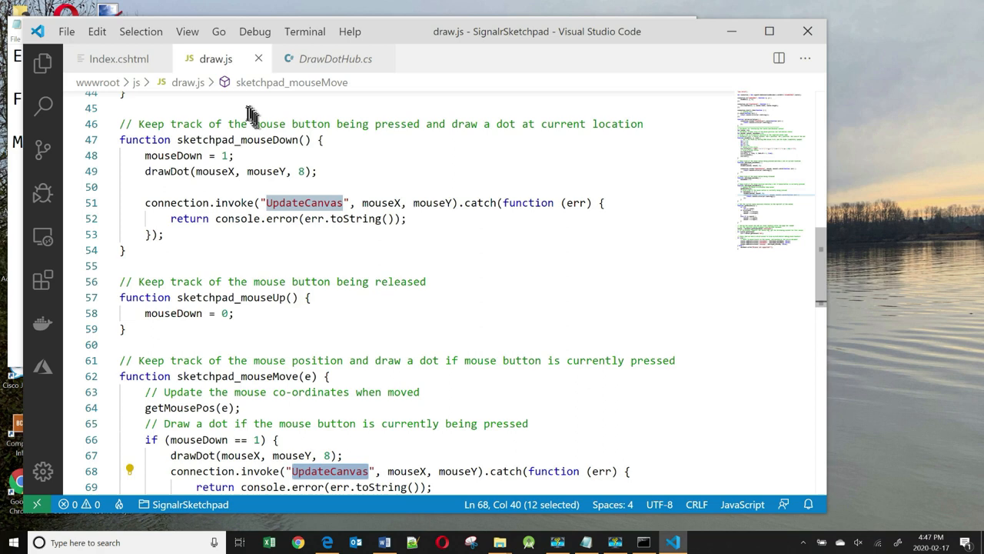
double_click(237, 139)
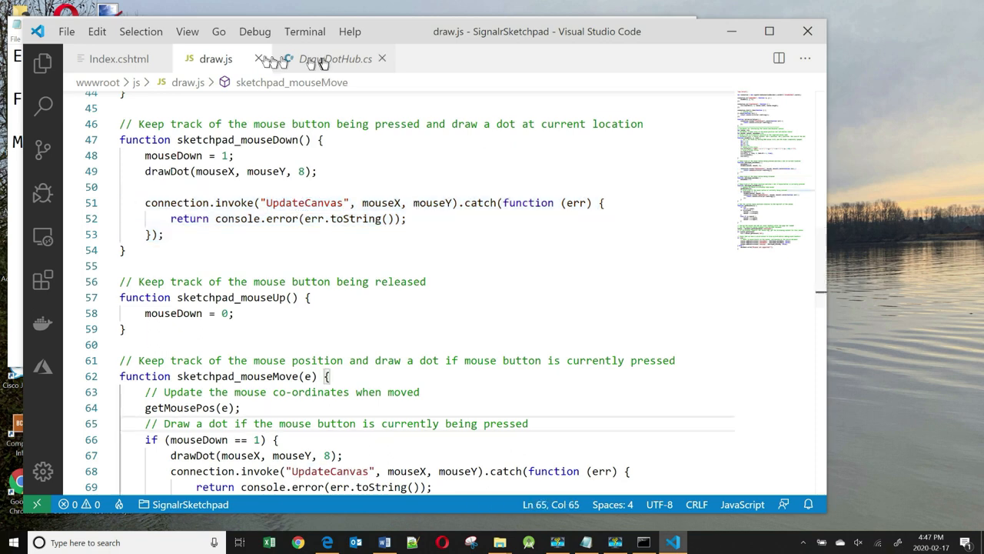
click(119, 58)
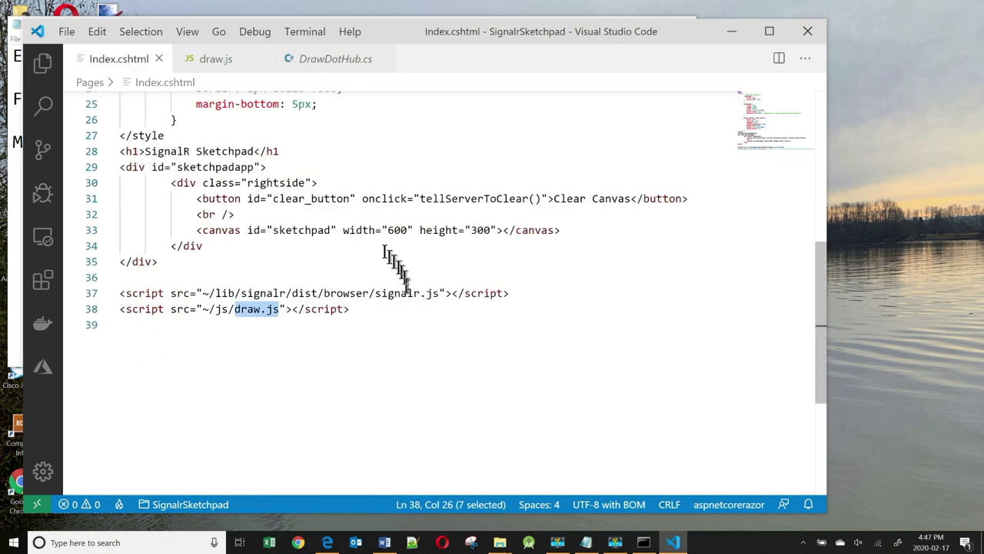
- Select tellServerToClear in Index.cshtml and its function in draw.js
double_click(473, 199)
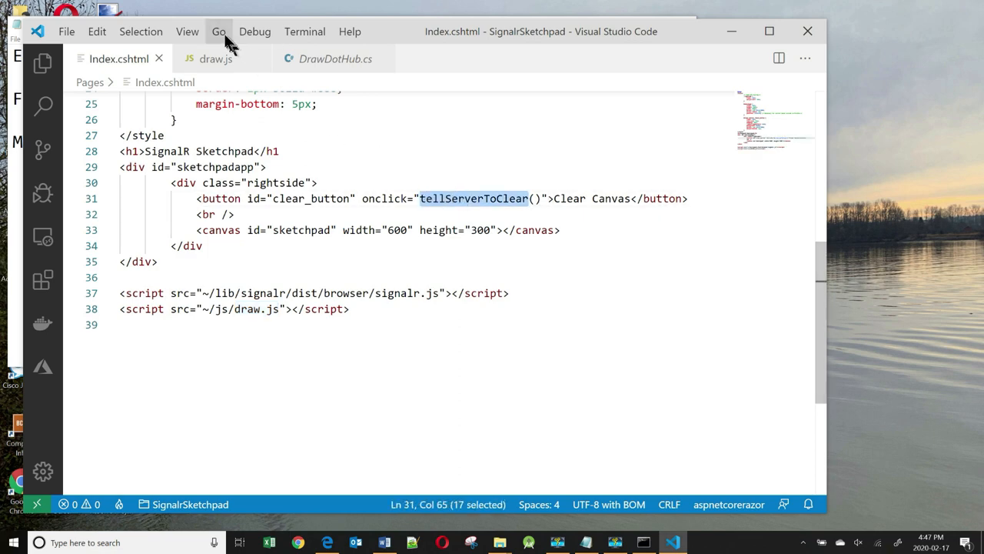
click(215, 58)
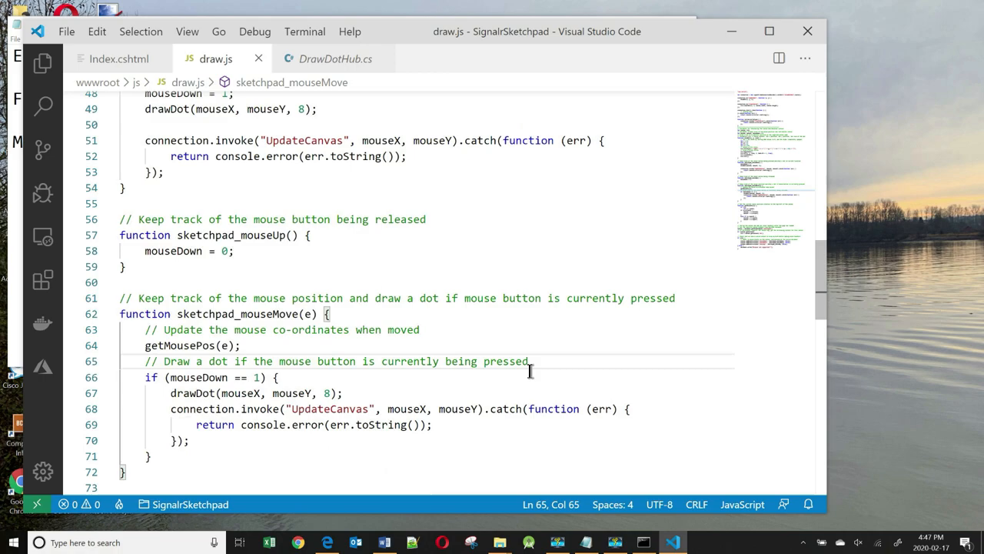
scroll(down, 3)
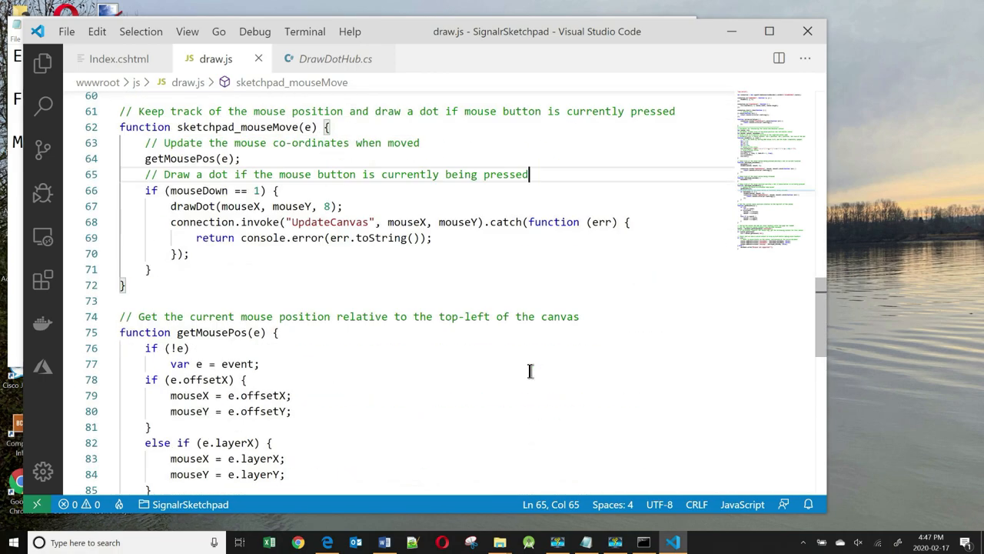
scroll(up, 3)
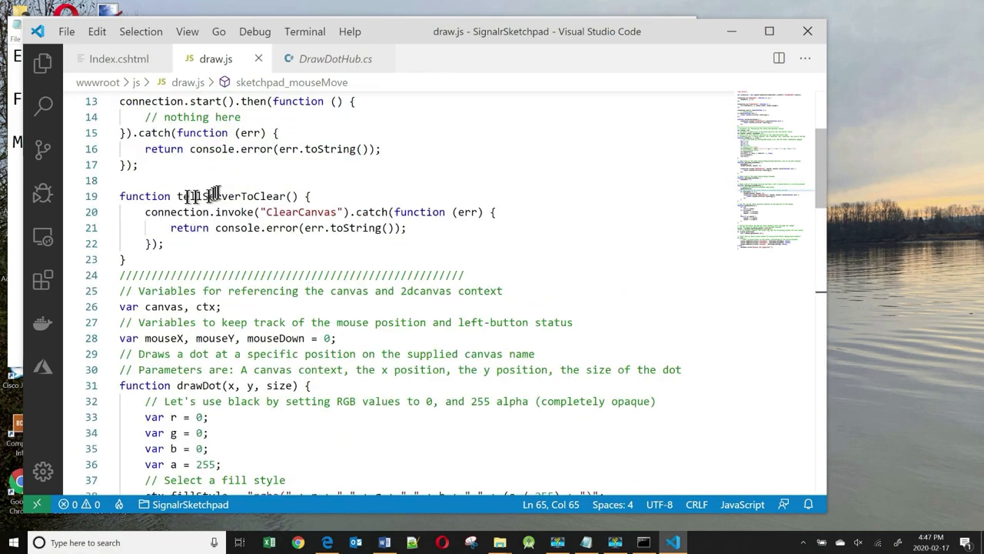
double_click(230, 195)
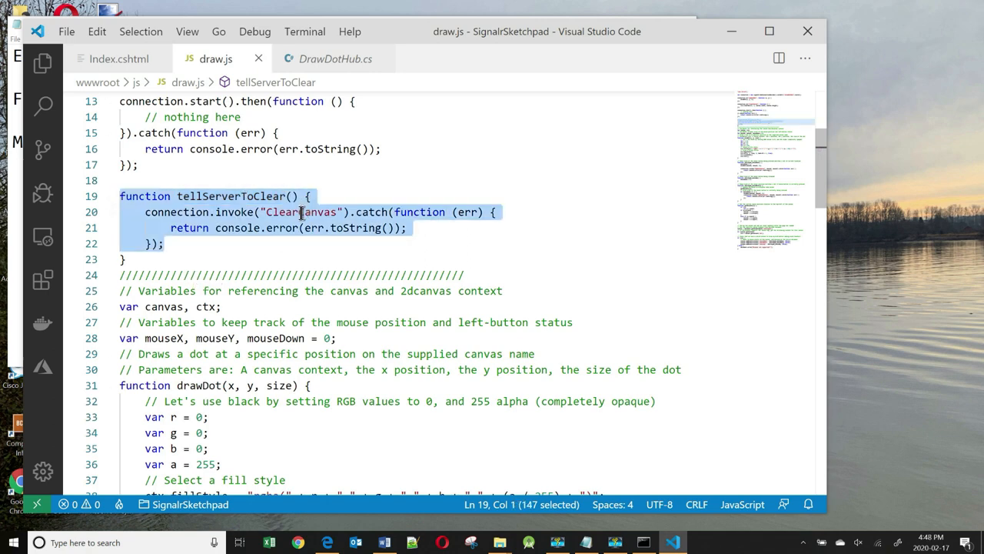
- Follow ClearCanvas into DrawDotHub.cs and its clearCanvas client message, back in draw.js
double_click(301, 212)
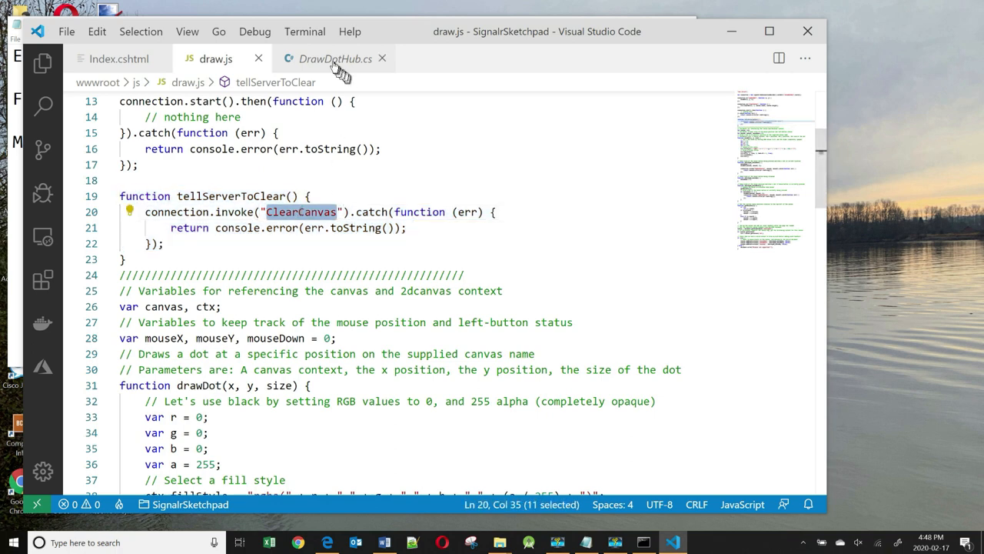
click(335, 59)
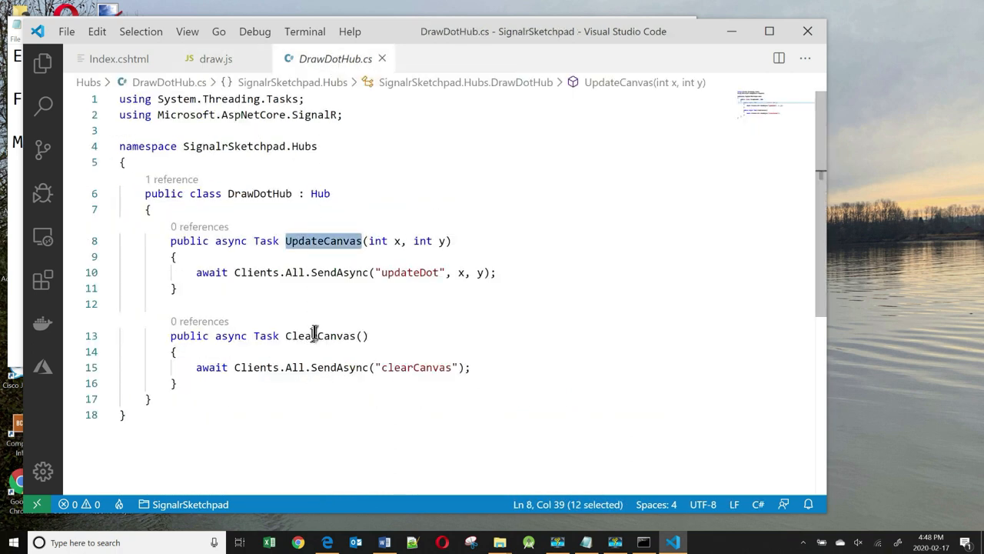
double_click(320, 336)
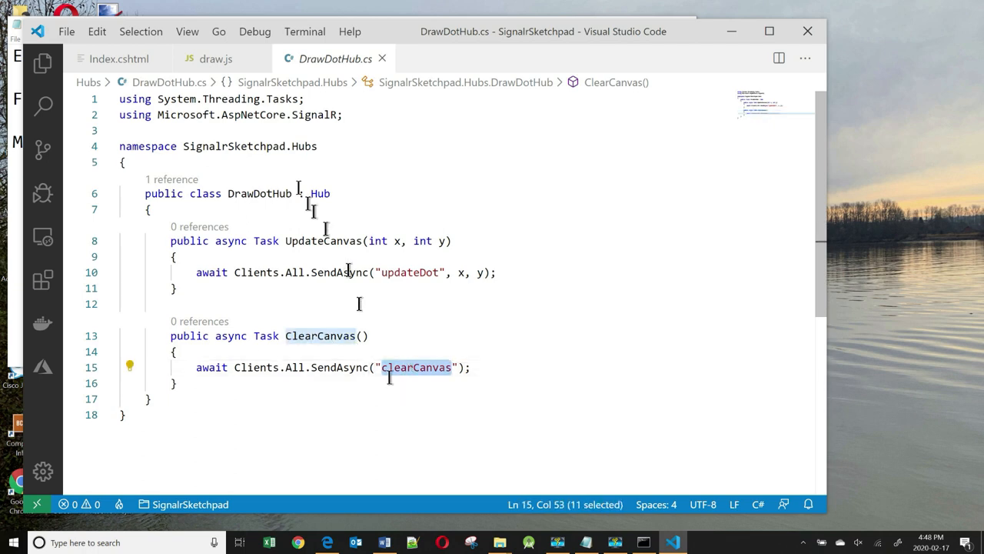
click(215, 58)
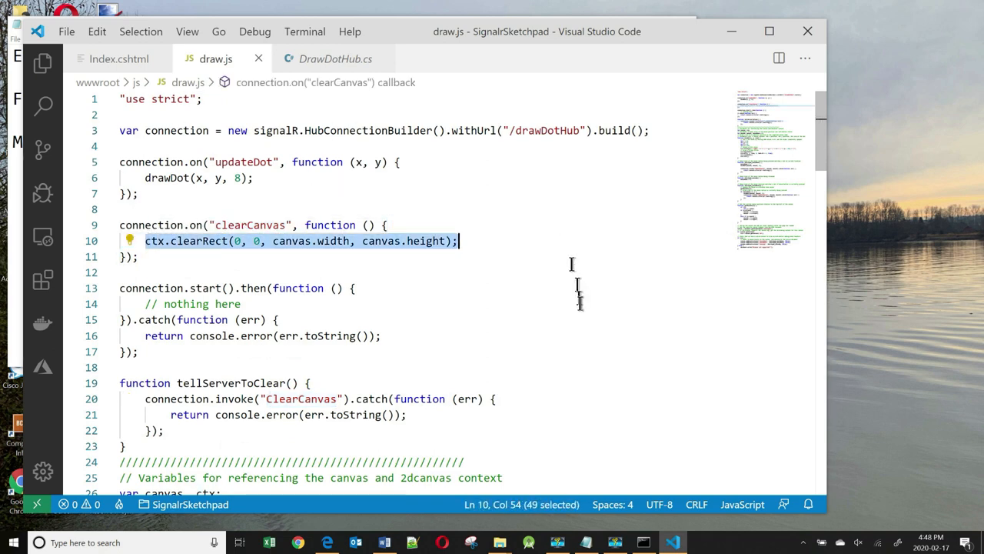
mouse_move(954, 389)
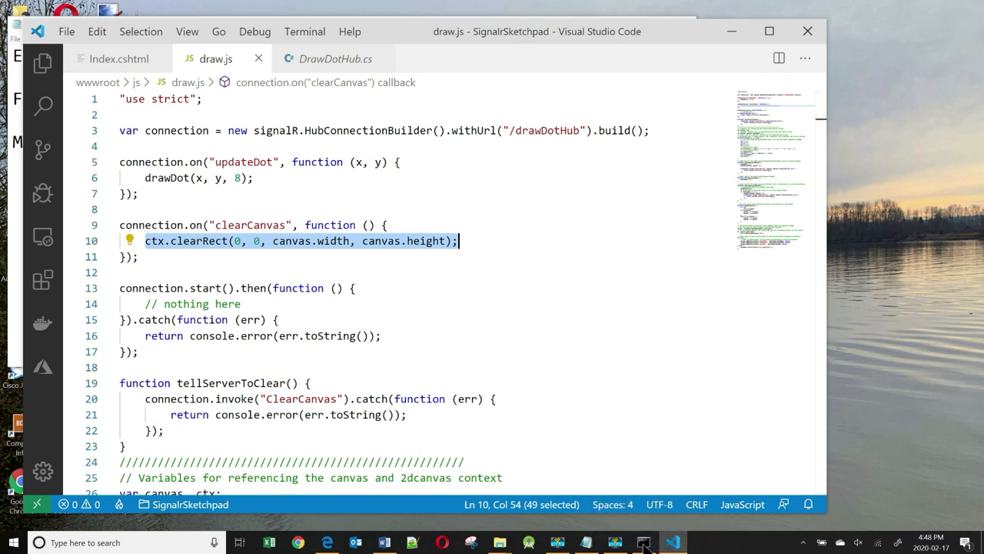
click(643, 542)
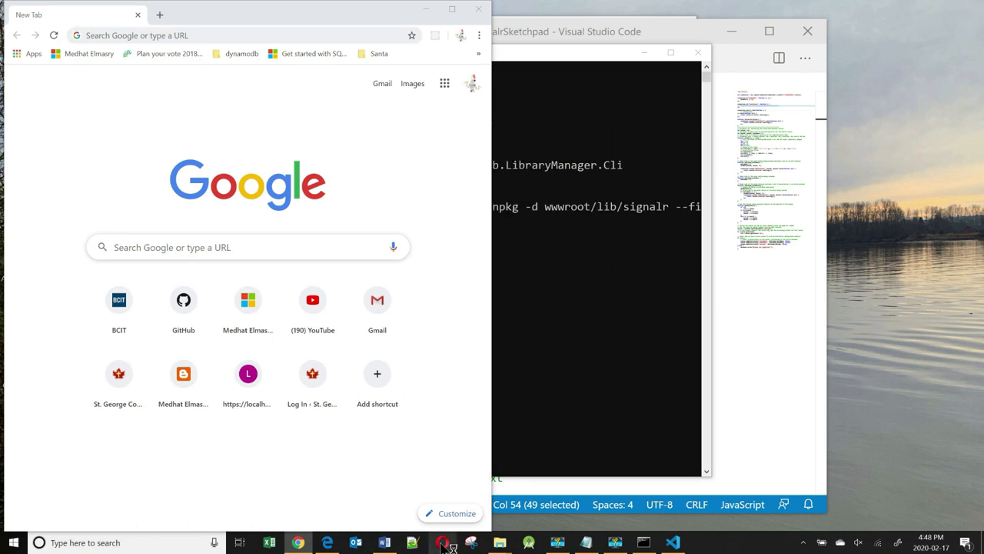
- Load the sketchpad at localhost:5000 in both Chrome and Opera
click(441, 542)
text(localhost)
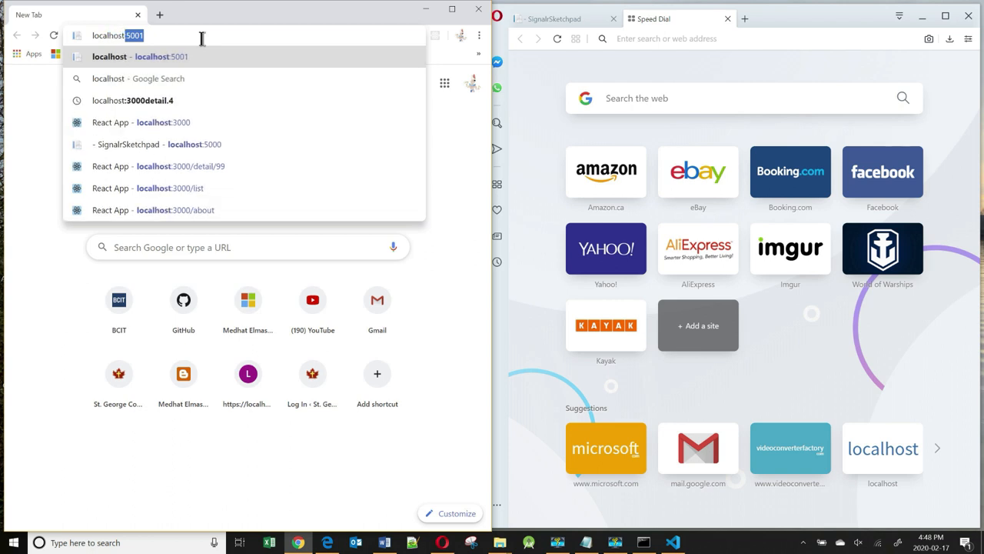
key(Backspace)
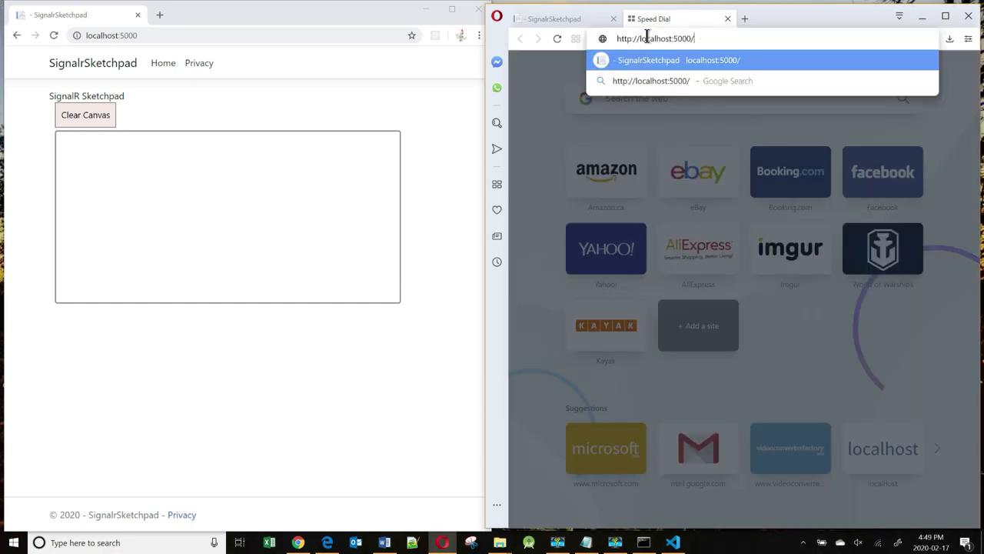
key(Enter)
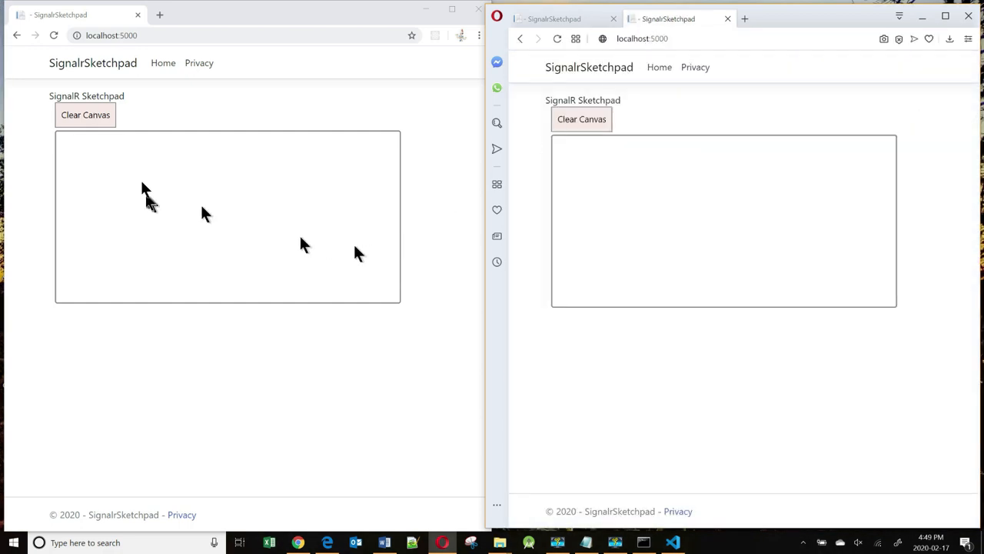
mouse_move(165, 162)
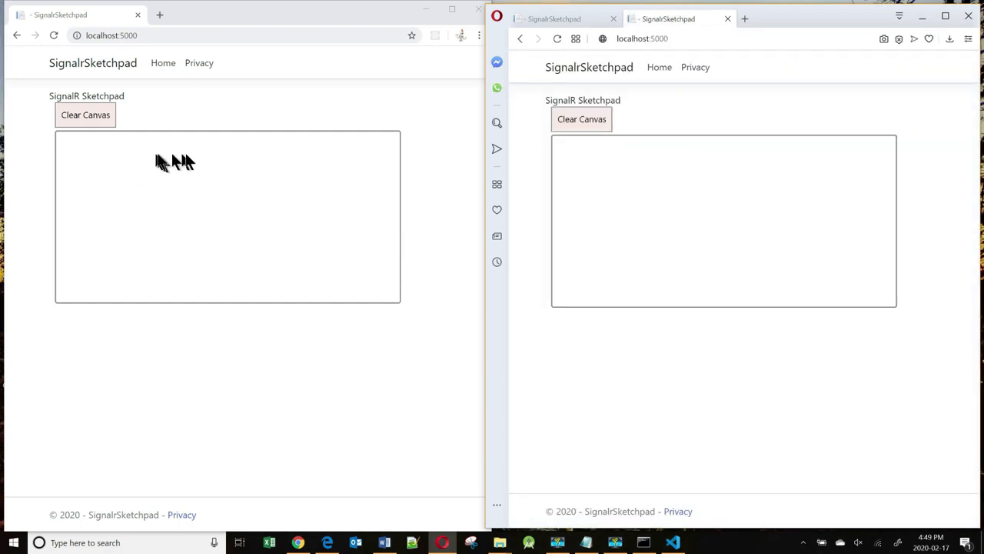
- Draw a roof, walls and a small round window on the Chrome canvas
drag(147, 196, 239, 196)
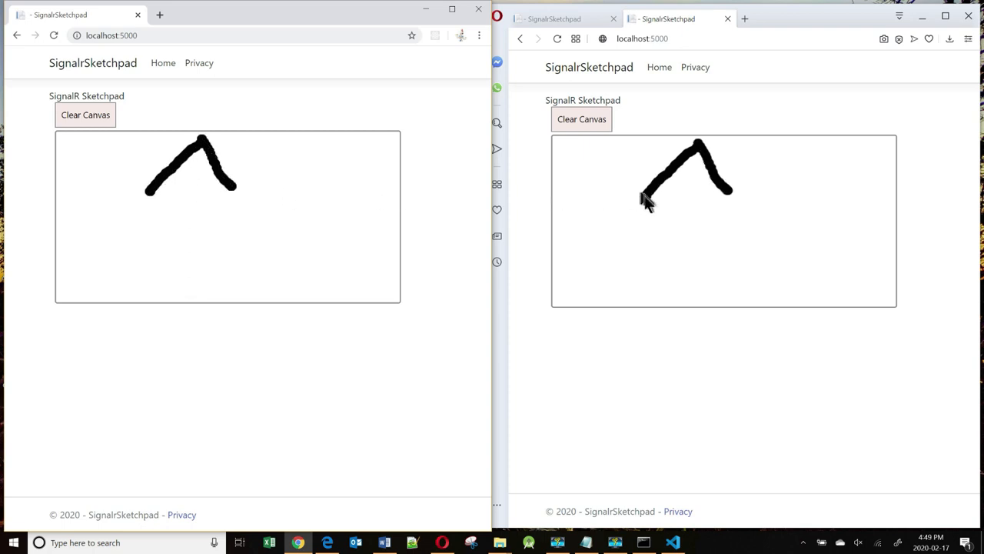
drag(649, 200, 730, 191)
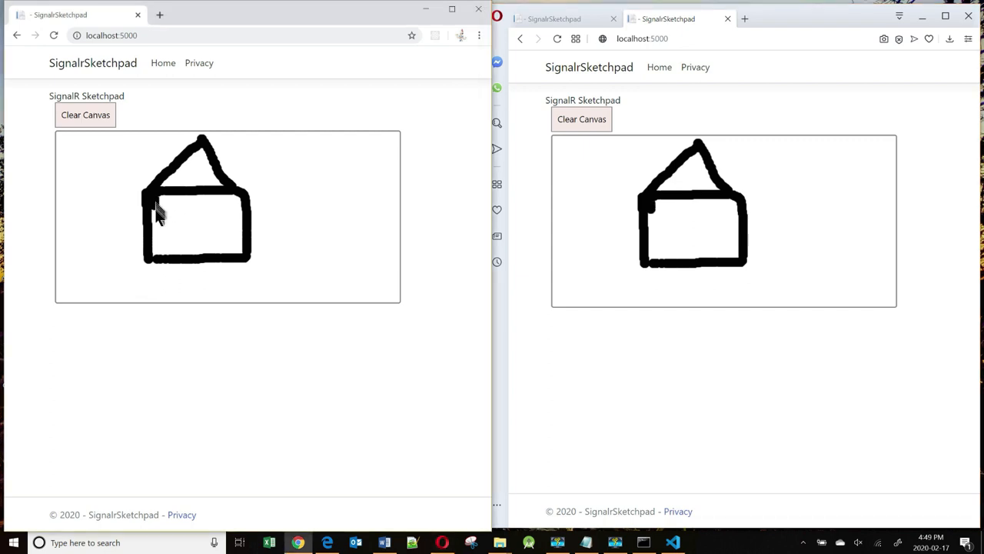
drag(173, 204, 166, 219)
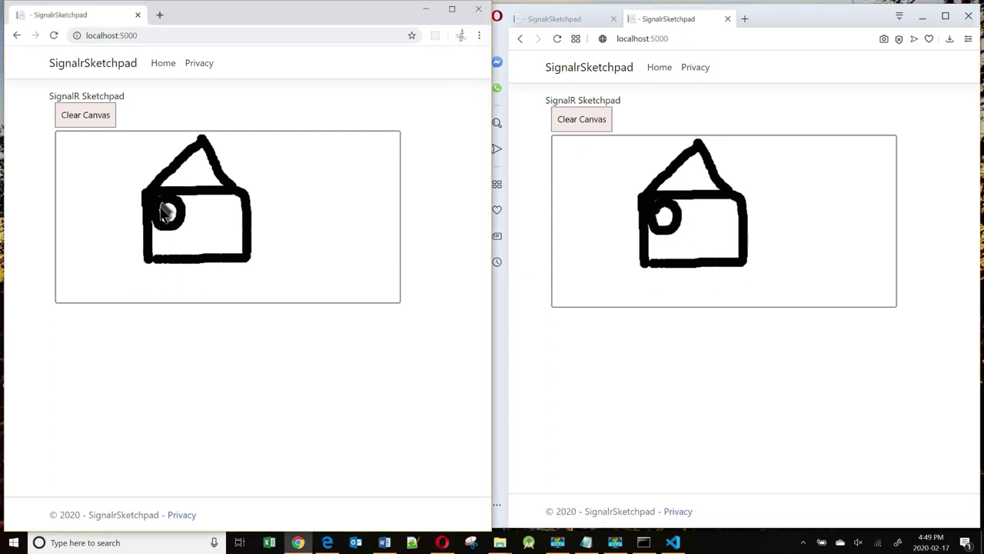